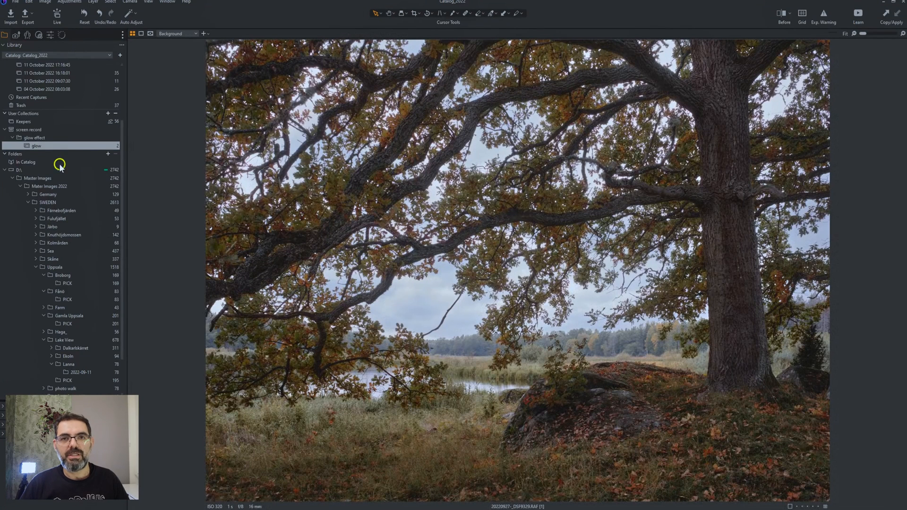
{"action": "mouse_move", "coordinate": [52, 25]}
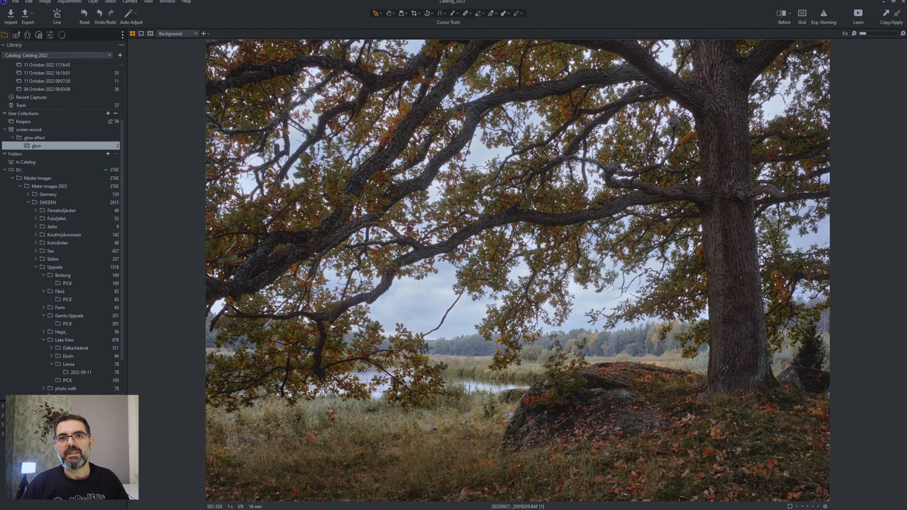
Show the oak tree photo reverted to its dark, unedited original state.
{"action": "left_click", "coordinate": [784, 12]}
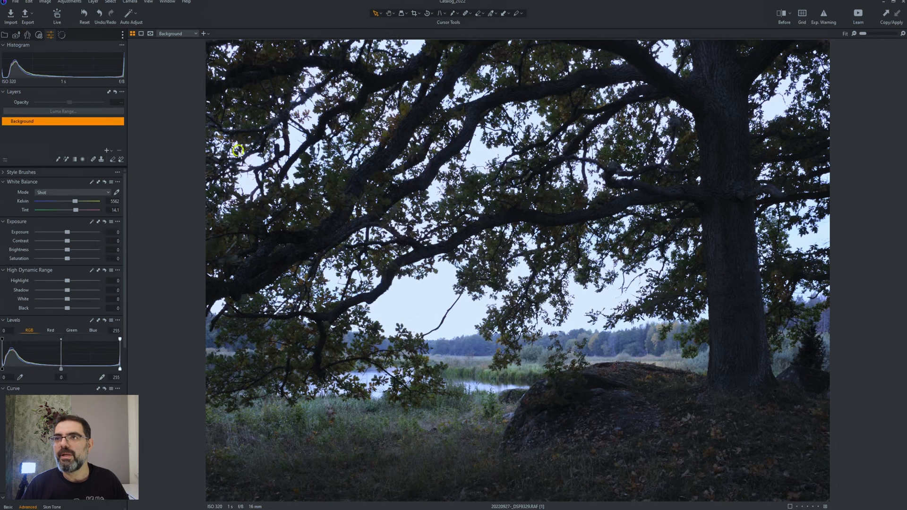
{"action": "left_click", "coordinate": [416, 13]}
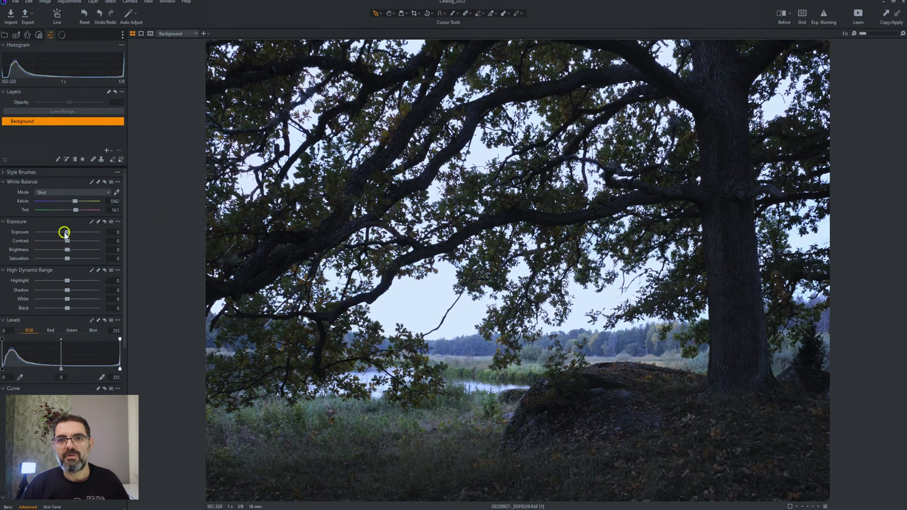
{"action": "mouse_move", "coordinate": [453, 301]}
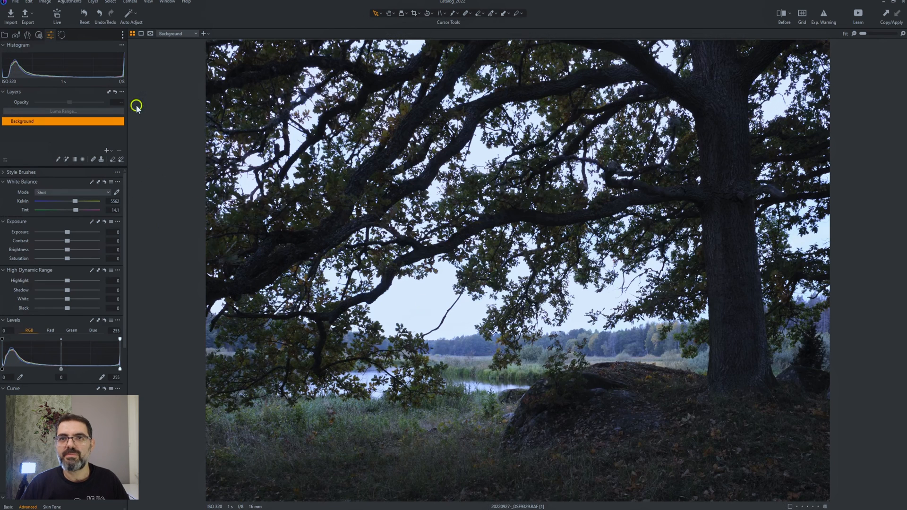
{"action": "mouse_move", "coordinate": [116, 78]}
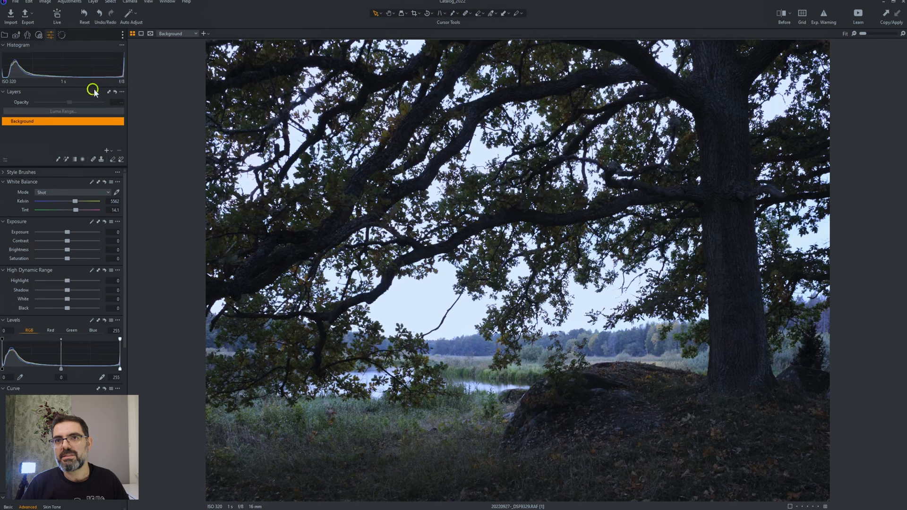
{"action": "mouse_move", "coordinate": [51, 60]}
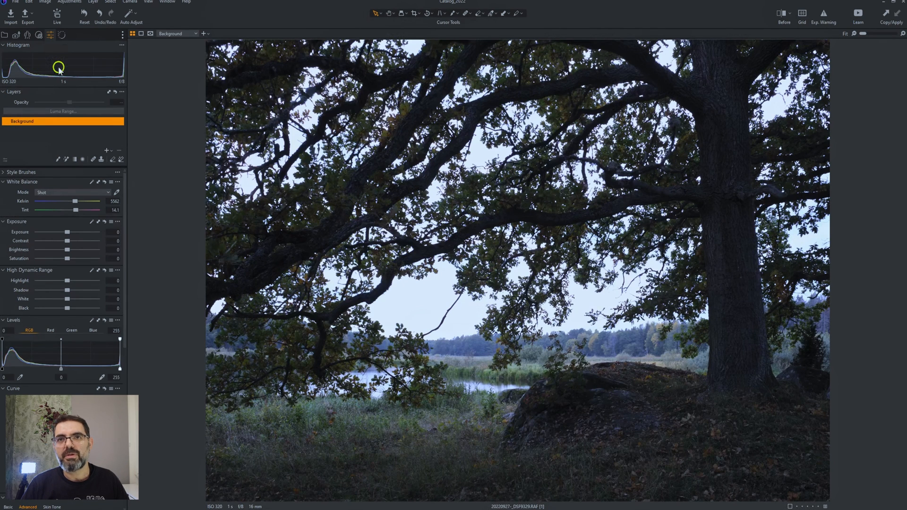
{"action": "mouse_move", "coordinate": [67, 80]}
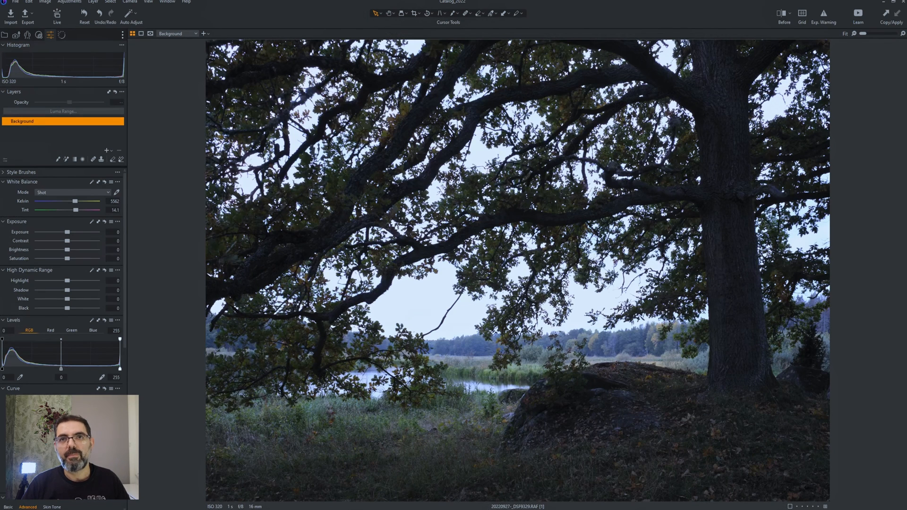
Set the Base Characteristics curve to Linear Response in the Color tab.
{"action": "left_click", "coordinate": [36, 35]}
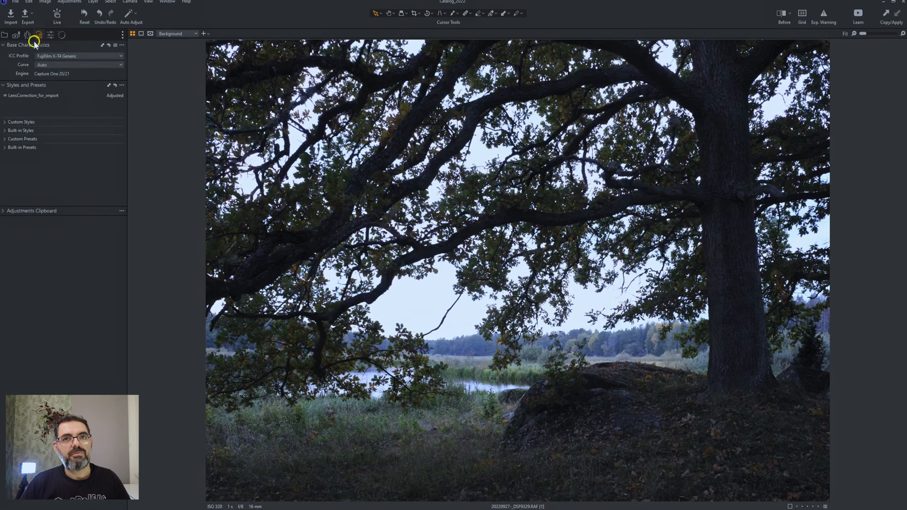
{"action": "mouse_move", "coordinate": [38, 35]}
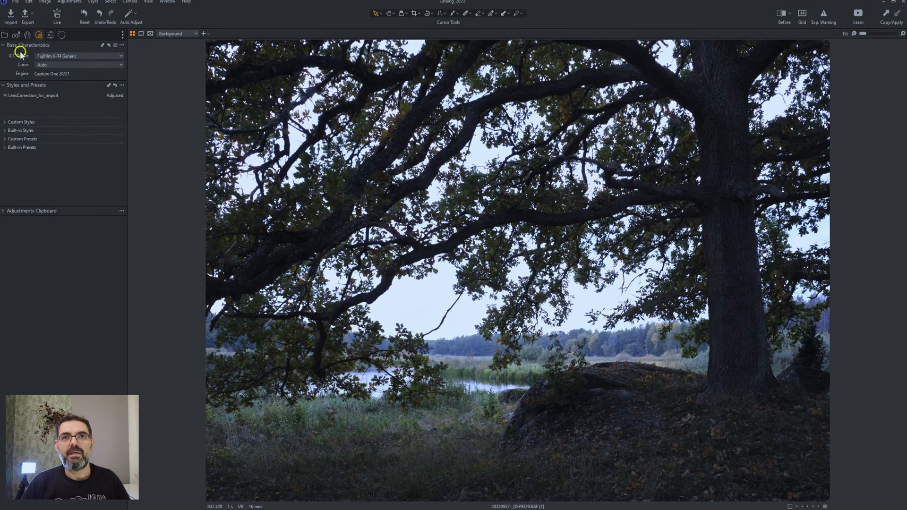
{"action": "mouse_move", "coordinate": [20, 55]}
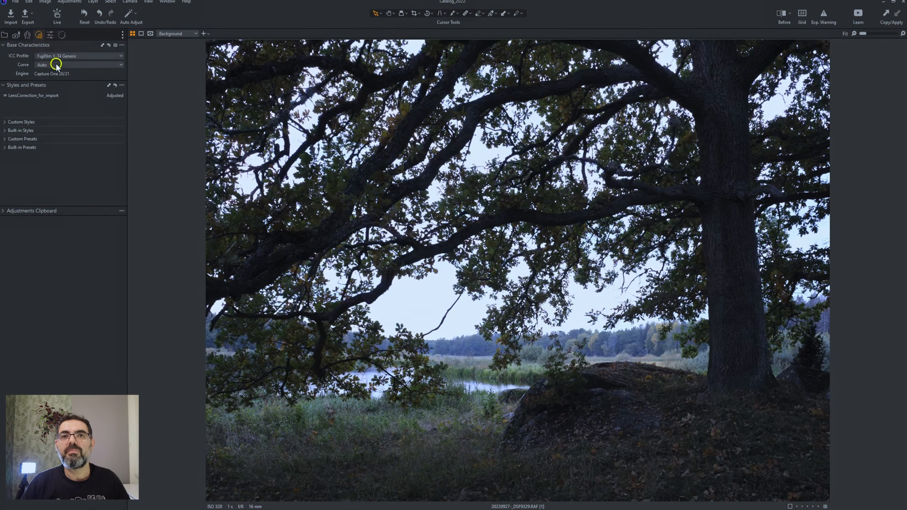
{"action": "left_click", "coordinate": [120, 64]}
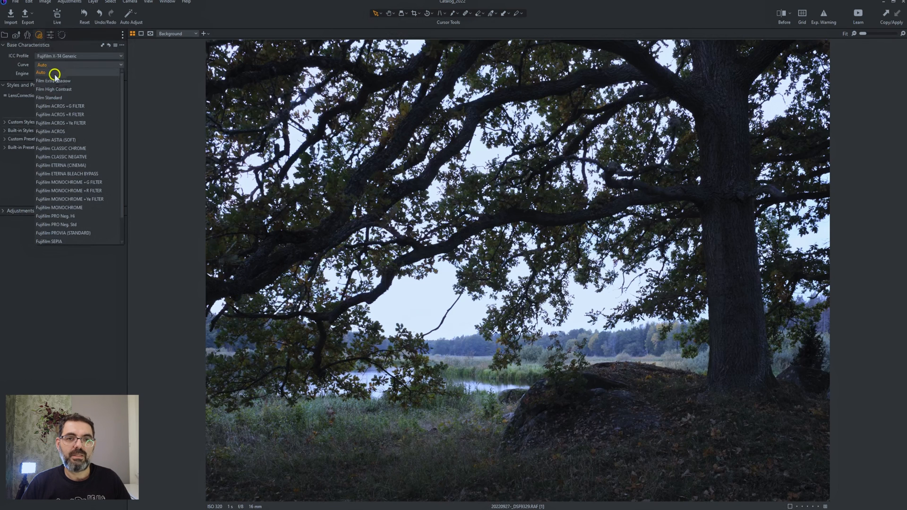
{"action": "mouse_move", "coordinate": [83, 78]}
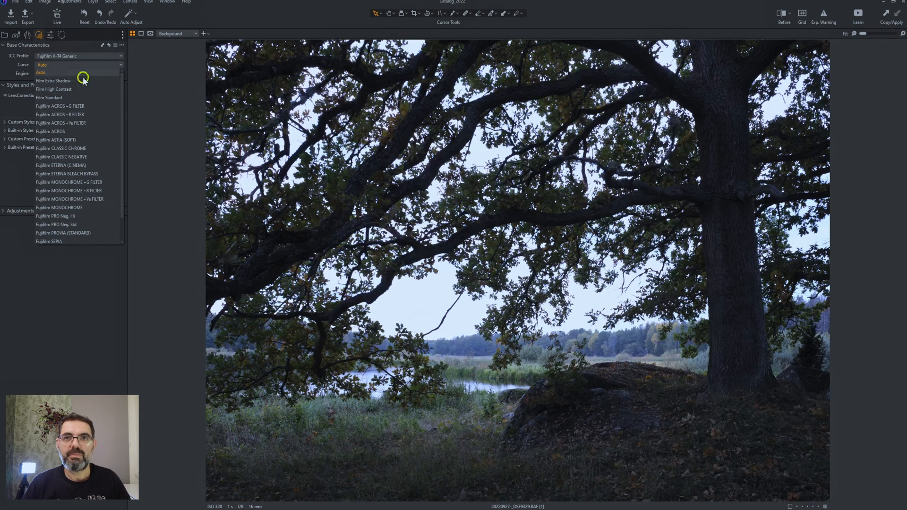
{"action": "mouse_move", "coordinate": [69, 233]}
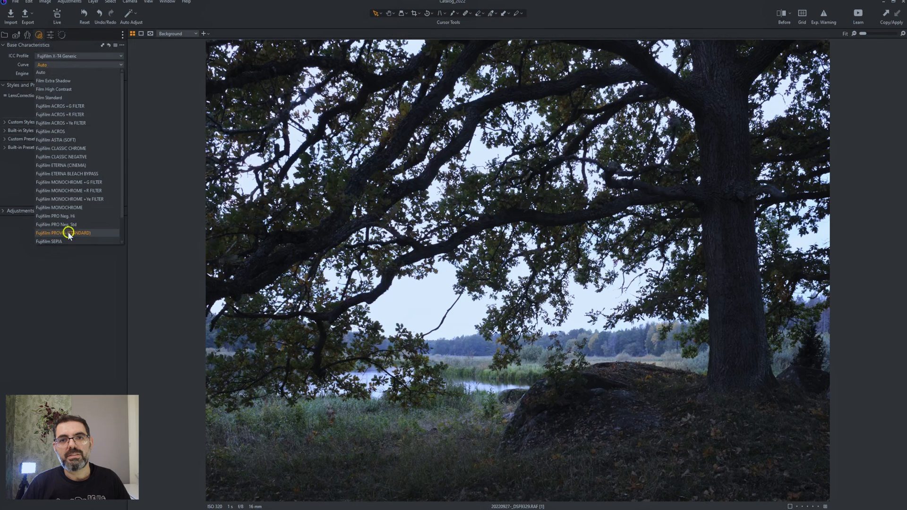
{"action": "mouse_move", "coordinate": [88, 236]}
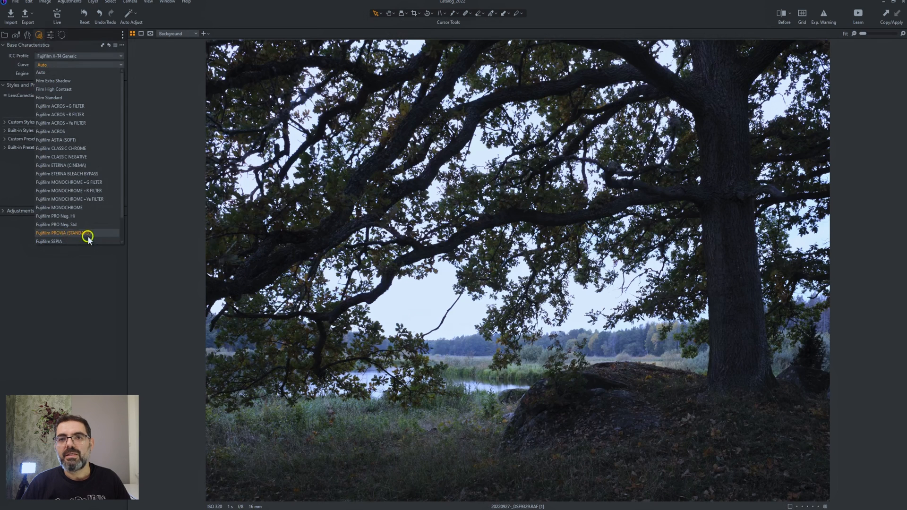
{"action": "scroll", "scroll_direction": "down", "scroll_amount": 3}
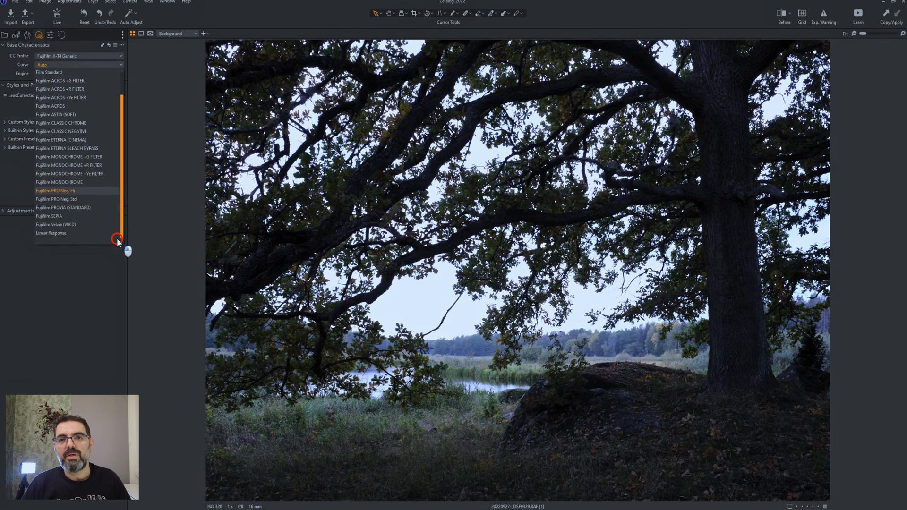
{"action": "left_click", "coordinate": [51, 233]}
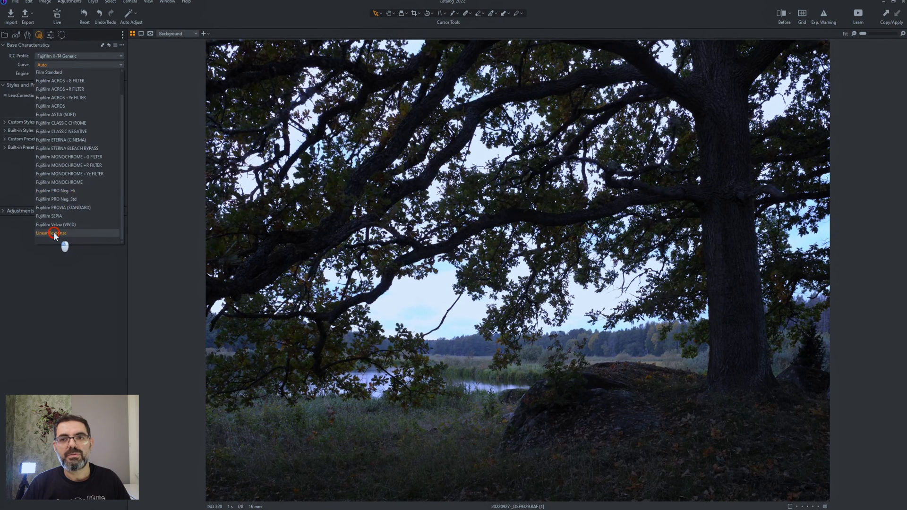
{"action": "left_click", "coordinate": [51, 233]}
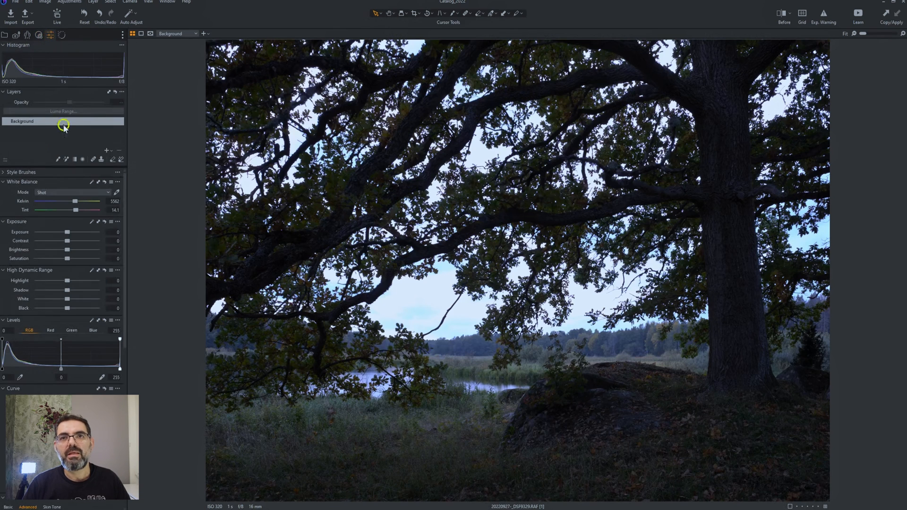
{"action": "mouse_move", "coordinate": [69, 205]}
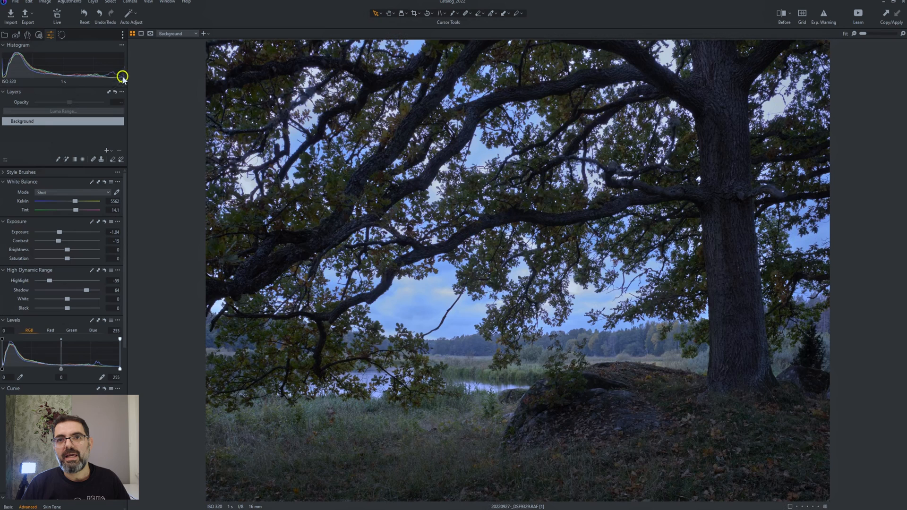
{"action": "mouse_move", "coordinate": [419, 269]}
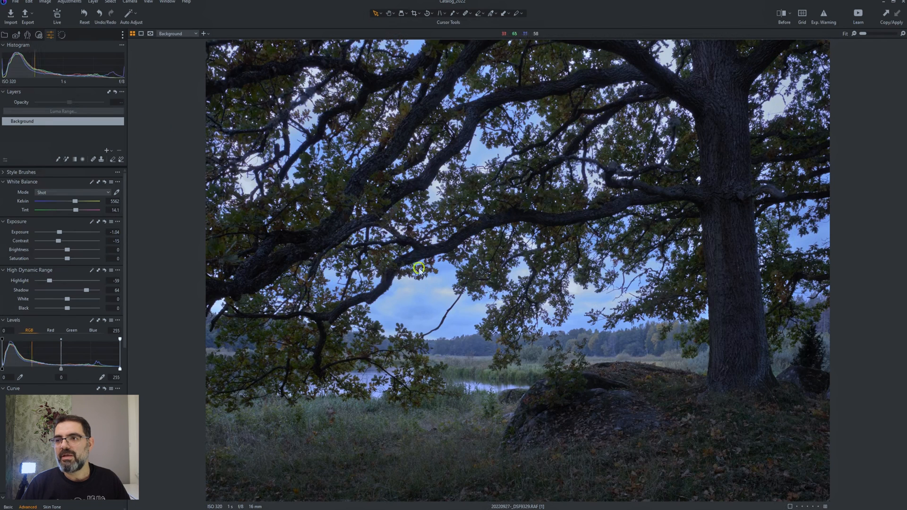
{"action": "mouse_move", "coordinate": [578, 284]}
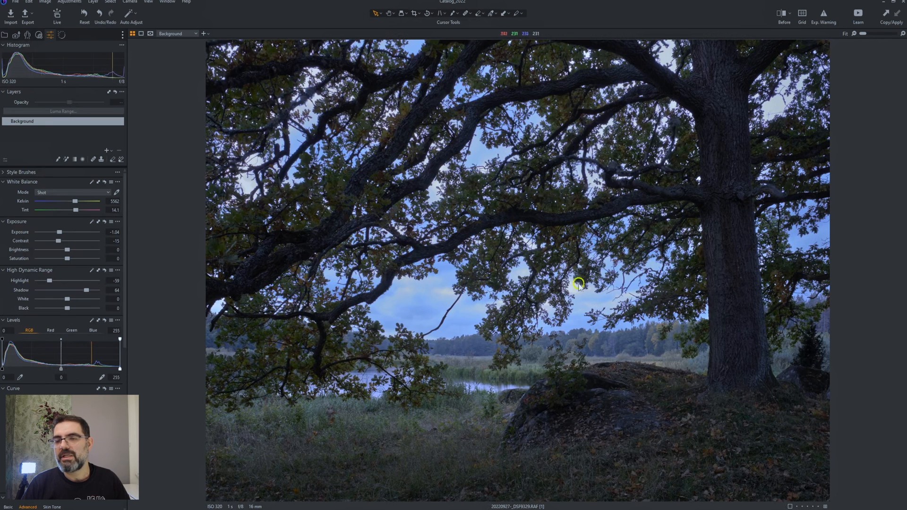
{"action": "mouse_move", "coordinate": [550, 272]}
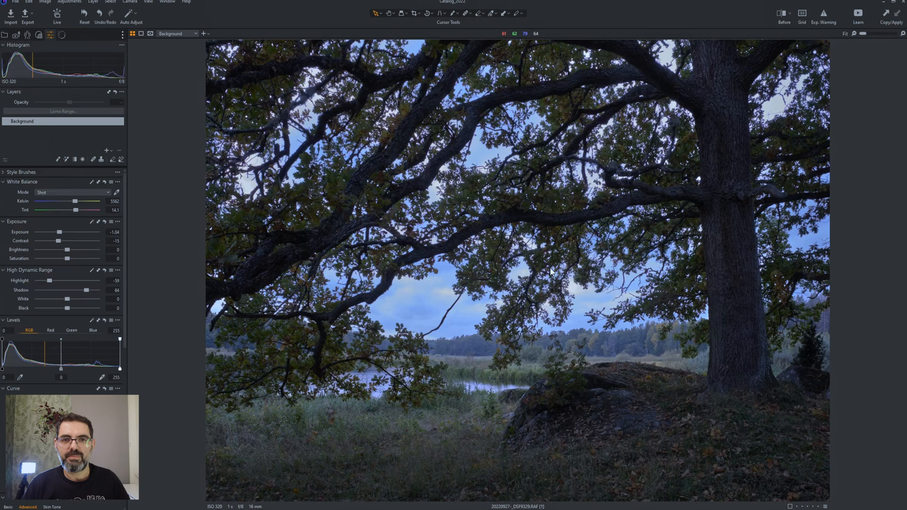
{"action": "mouse_move", "coordinate": [291, 232]}
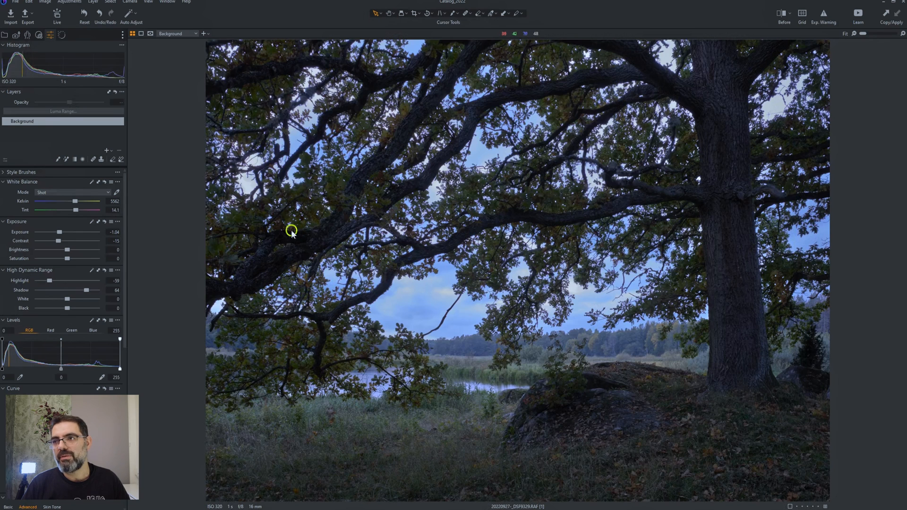
{"action": "mouse_move", "coordinate": [580, 289]}
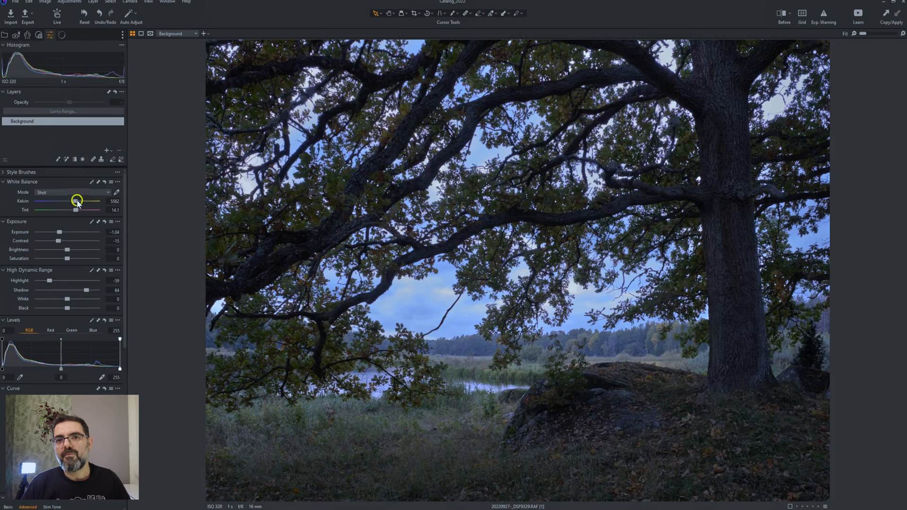
Raise White Balance Kelvin to about 8796 and nudge the Tint slider slightly.
{"action": "left_click_drag", "start_coordinate": [77, 201], "coordinate": [84, 201]}
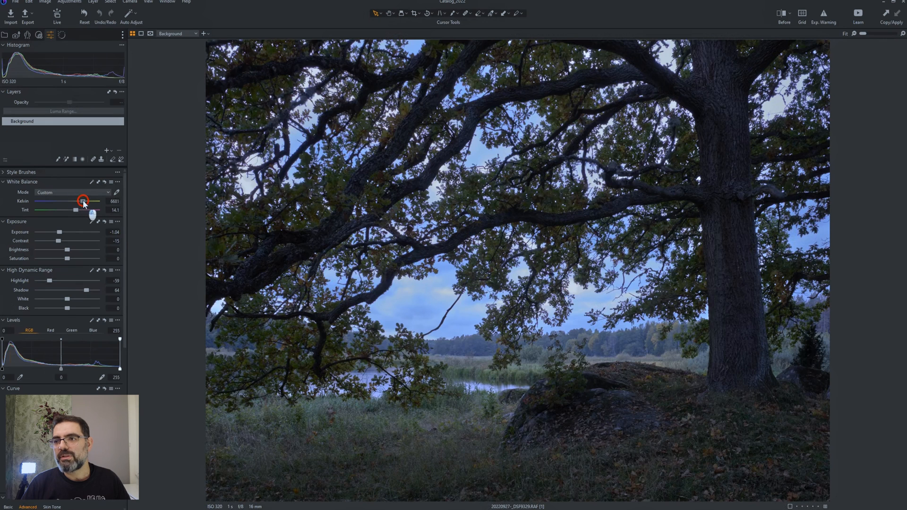
{"action": "left_click_drag", "start_coordinate": [84, 201], "coordinate": [96, 201]}
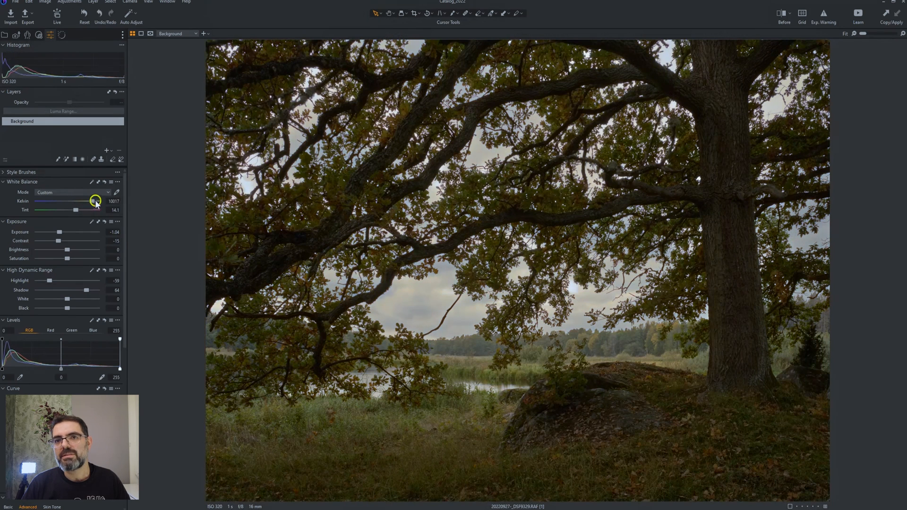
{"action": "left_click_drag", "start_coordinate": [96, 200], "coordinate": [89, 200]}
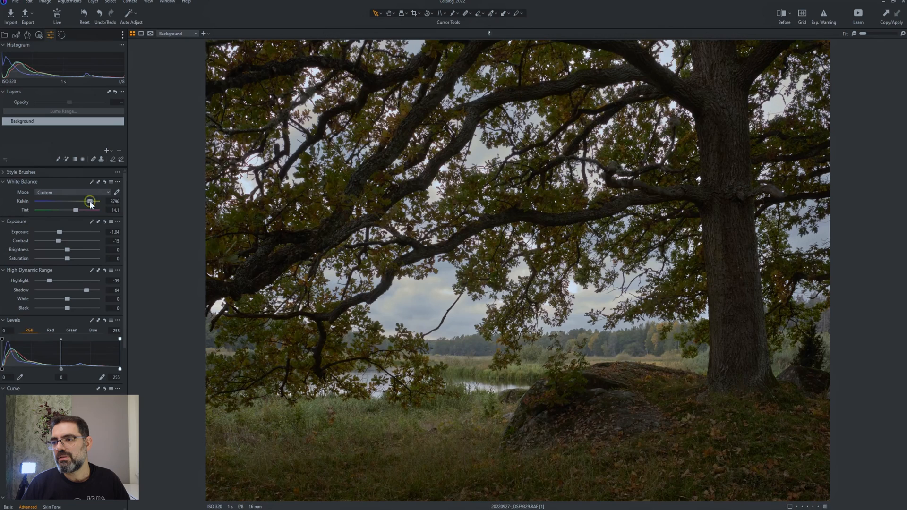
{"action": "left_click_drag", "start_coordinate": [76, 210], "coordinate": [84, 210]}
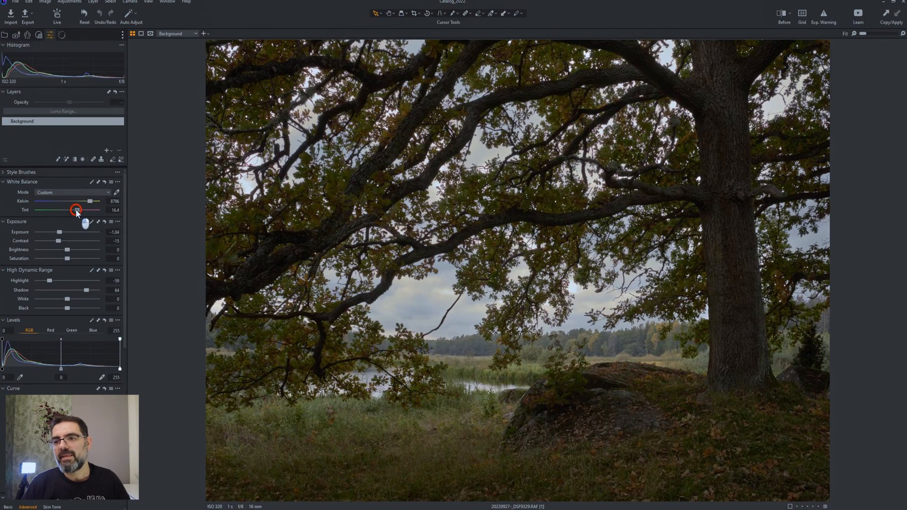
{"action": "left_click_drag", "start_coordinate": [75, 210], "coordinate": [77, 210]}
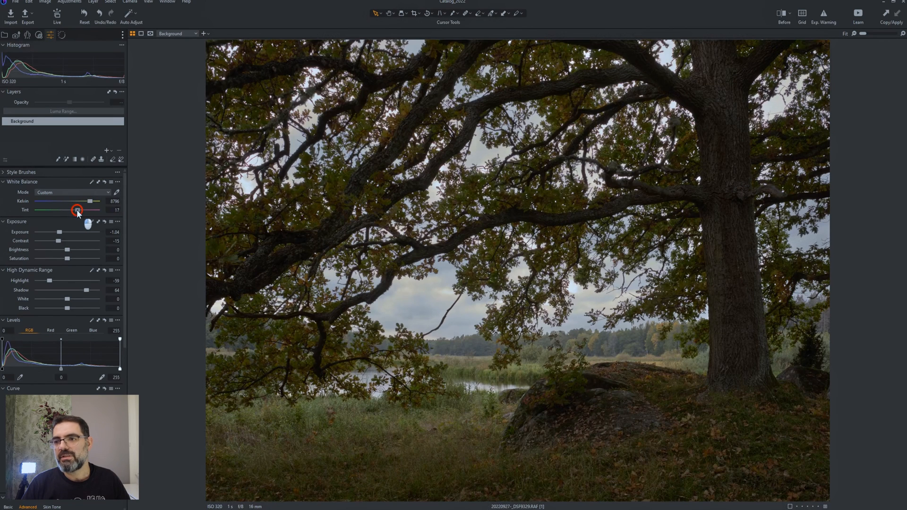
{"action": "scroll", "scroll_direction": "down", "scroll_amount": 3}
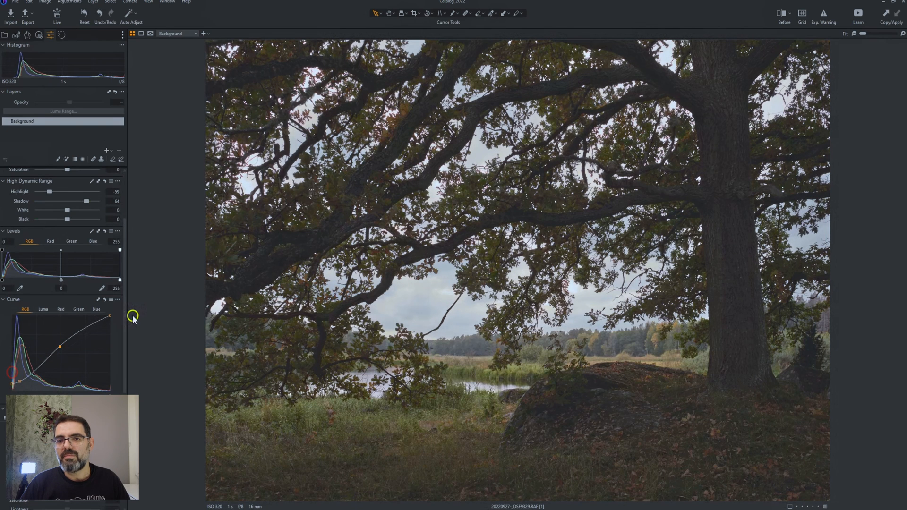
{"action": "mouse_move", "coordinate": [65, 282]}
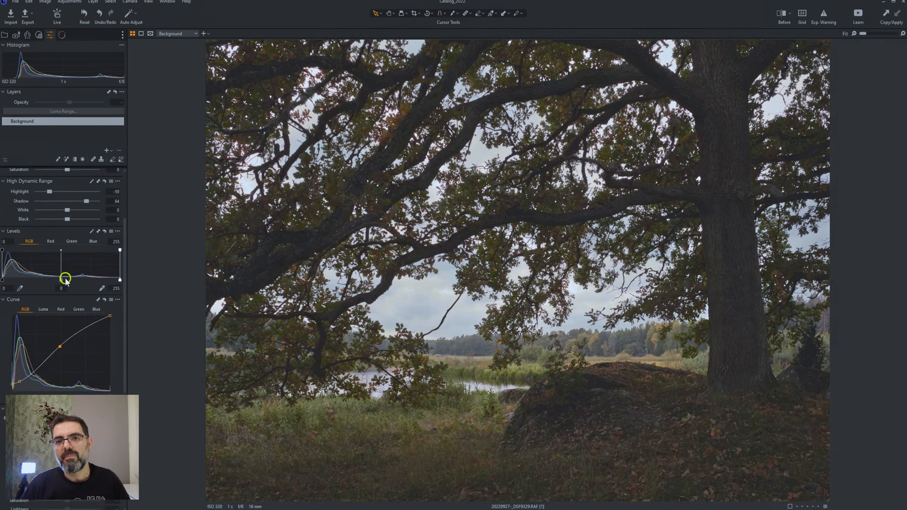
{"action": "scroll", "scroll_direction": "down", "scroll_amount": 3}
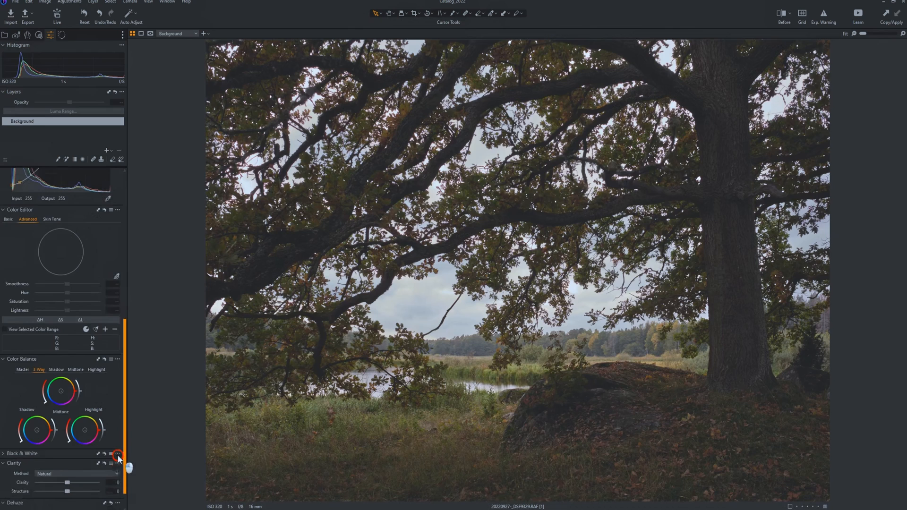
{"action": "scroll", "scroll_direction": "down", "scroll_amount": 3}
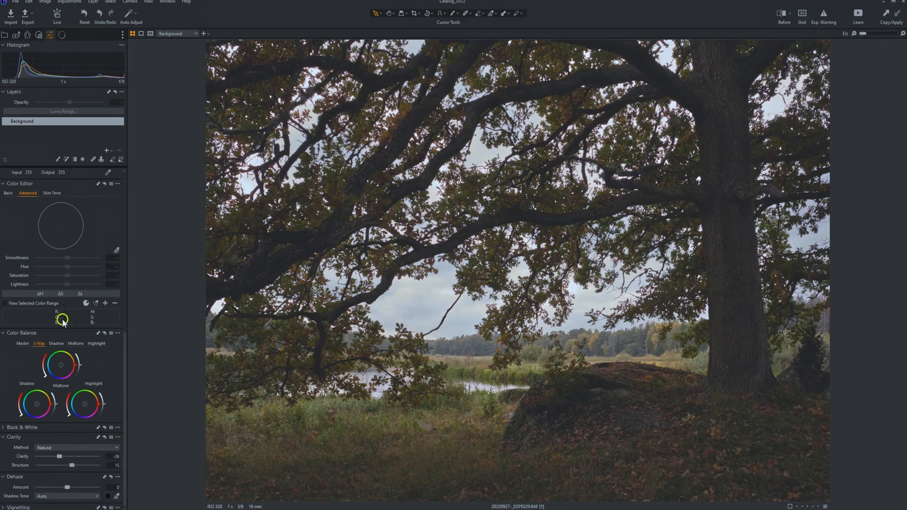
{"action": "mouse_move", "coordinate": [58, 185]}
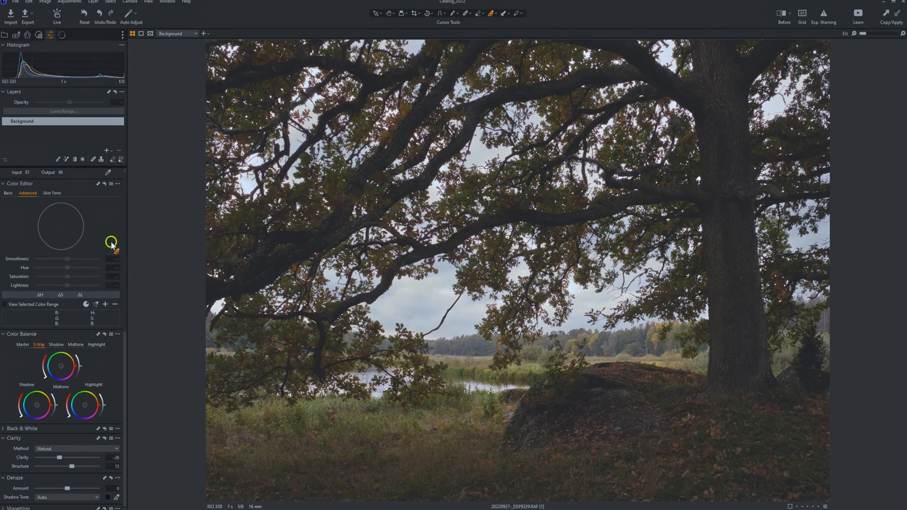
Sample the foliage colour in Color Editor and raise its saturation.
{"action": "left_click", "coordinate": [262, 375]}
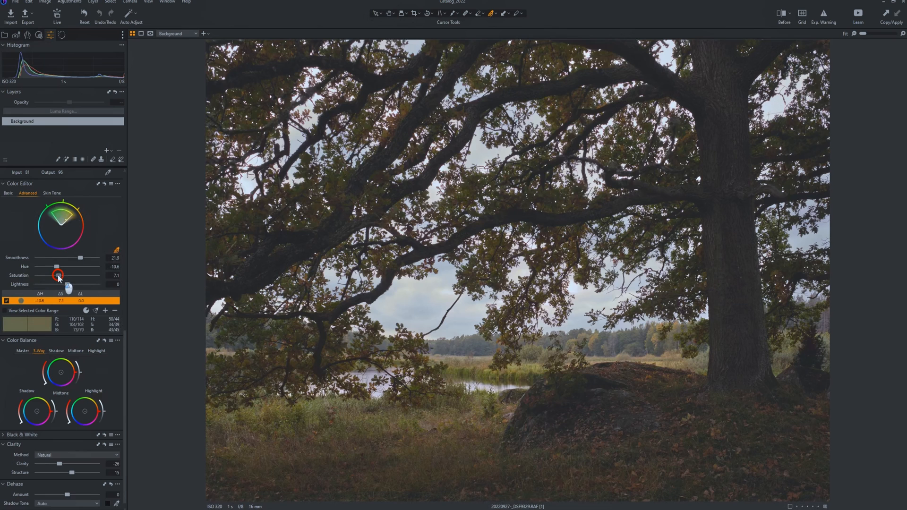
{"action": "left_click_drag", "start_coordinate": [57, 275], "coordinate": [55, 275]}
{"action": "type", "text": "glow"}
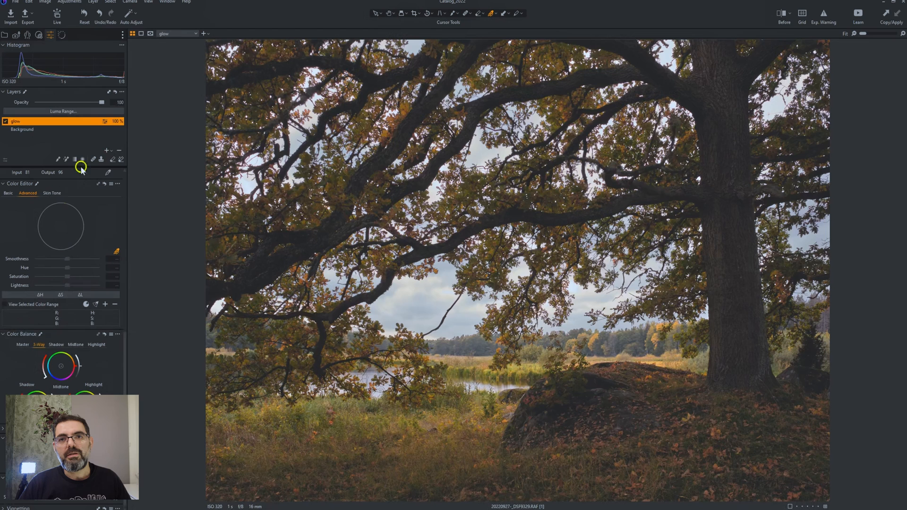
{"action": "mouse_move", "coordinate": [129, 196]}
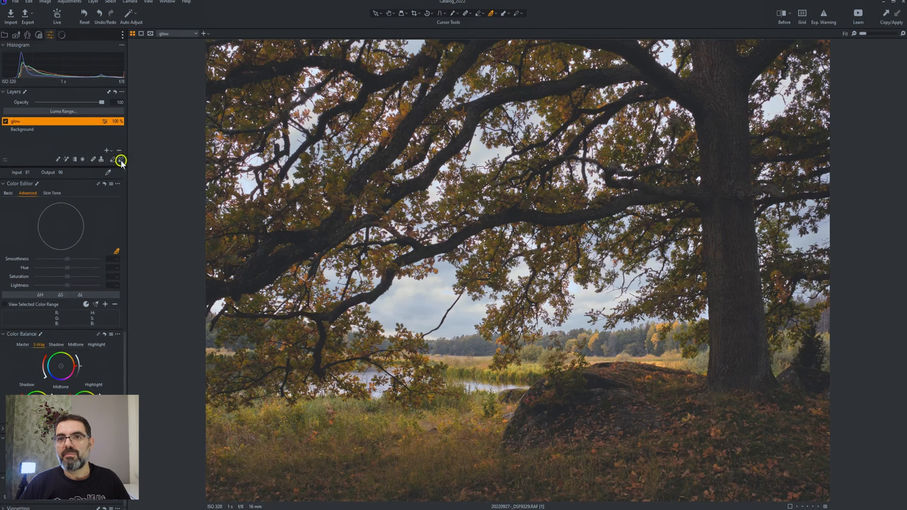
{"action": "mouse_move", "coordinate": [74, 165]}
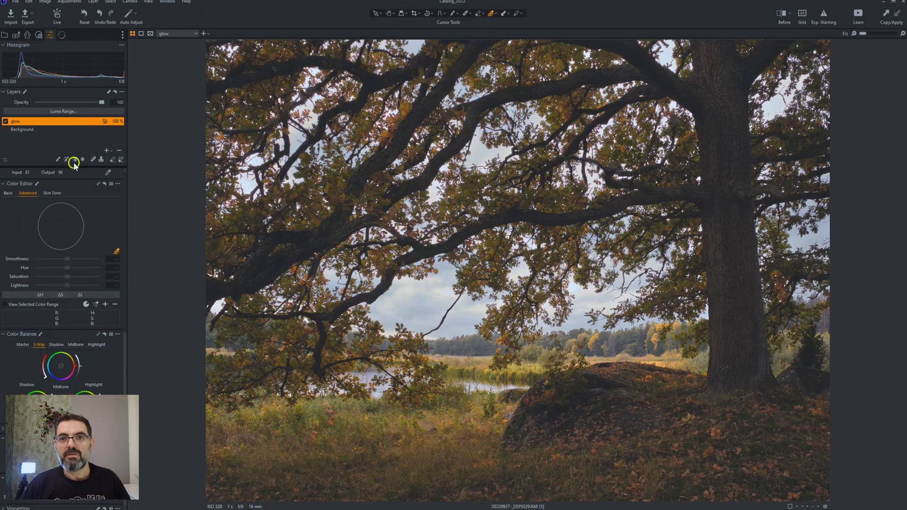
{"action": "mouse_move", "coordinate": [61, 160]}
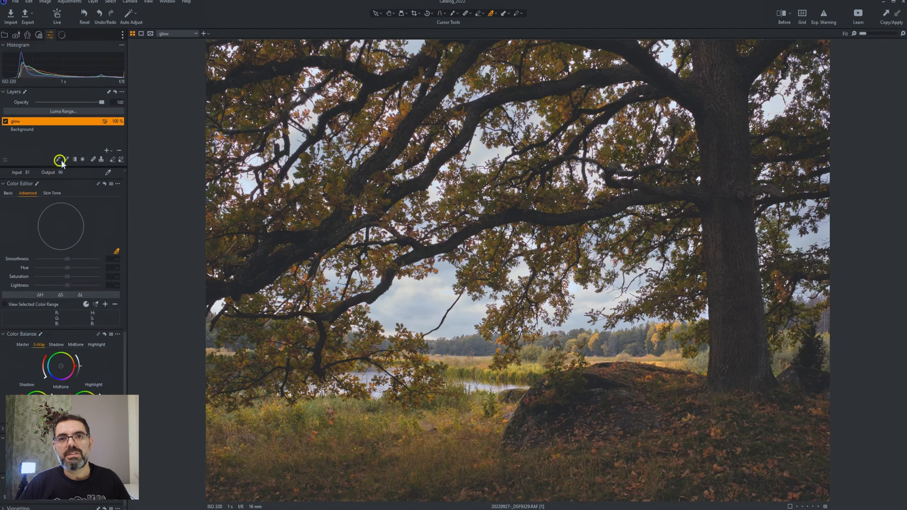
{"action": "mouse_move", "coordinate": [66, 159]}
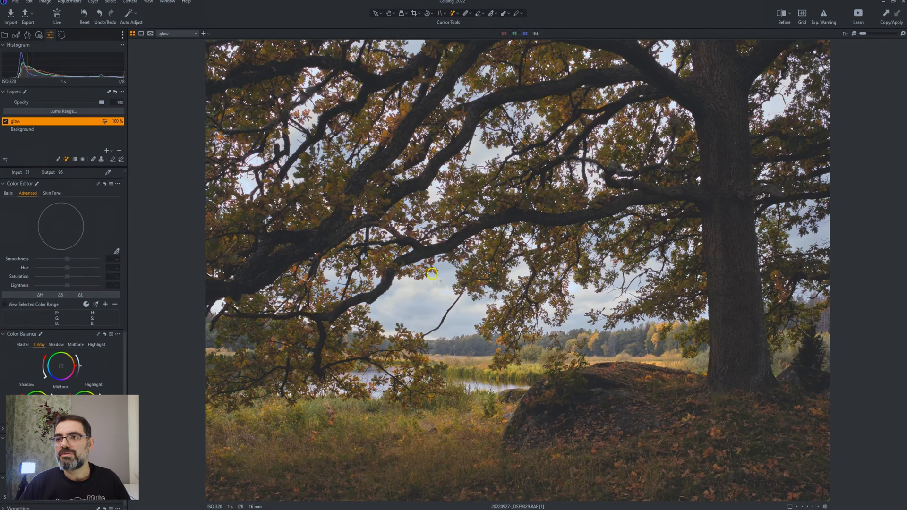
{"action": "mouse_move", "coordinate": [422, 278]}
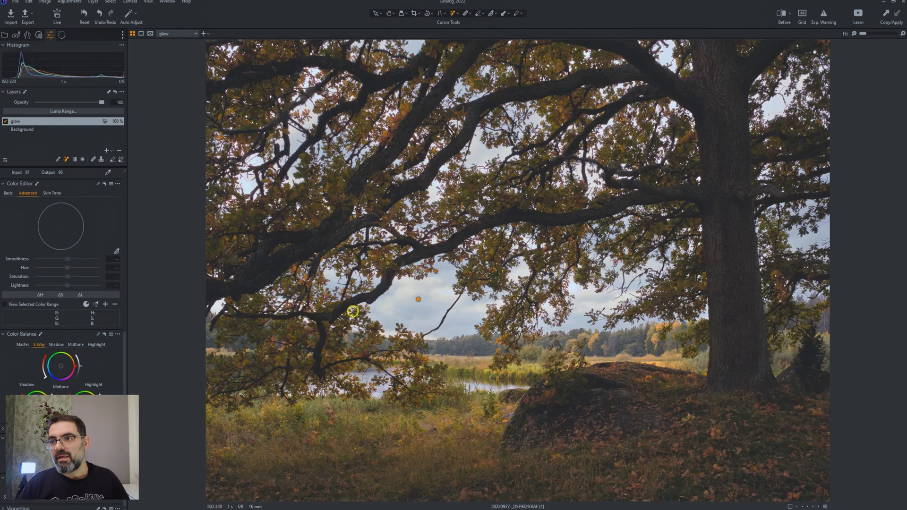
Show the mask overlay and Magic Brush the sky behind the branches on the glow layer.
{"action": "key", "text": "m"}
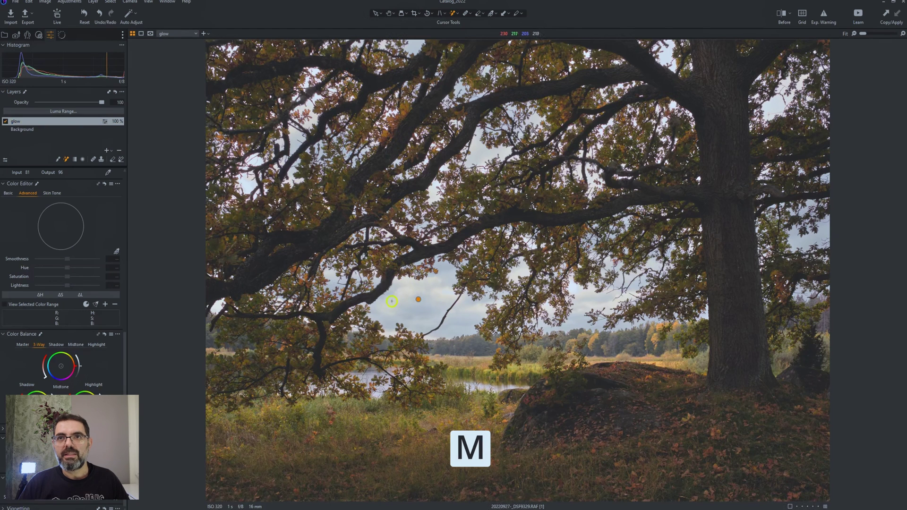
{"action": "left_click", "coordinate": [149, 34]}
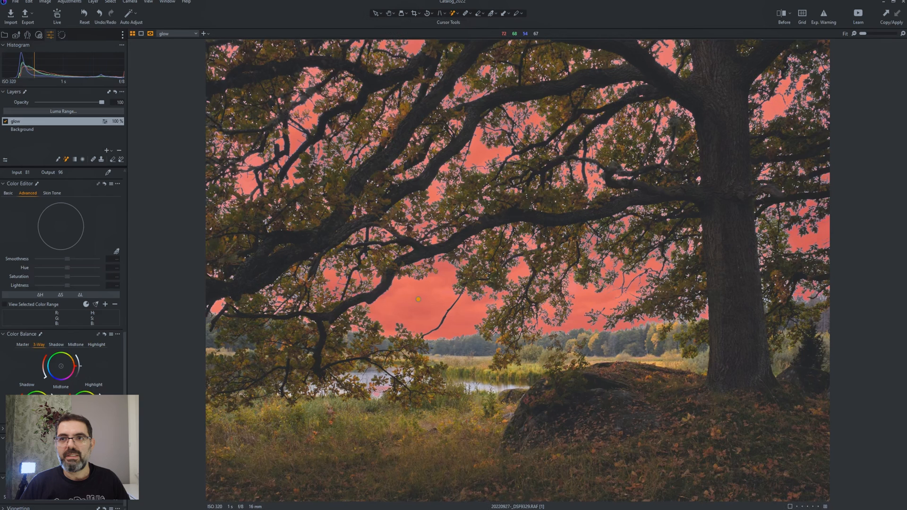
{"action": "right_click", "coordinate": [62, 122]}
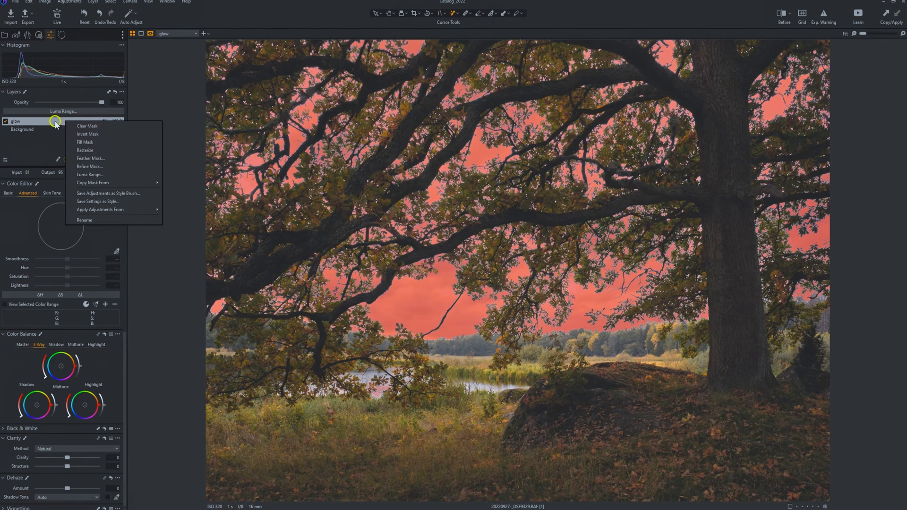
{"action": "mouse_move", "coordinate": [106, 157]}
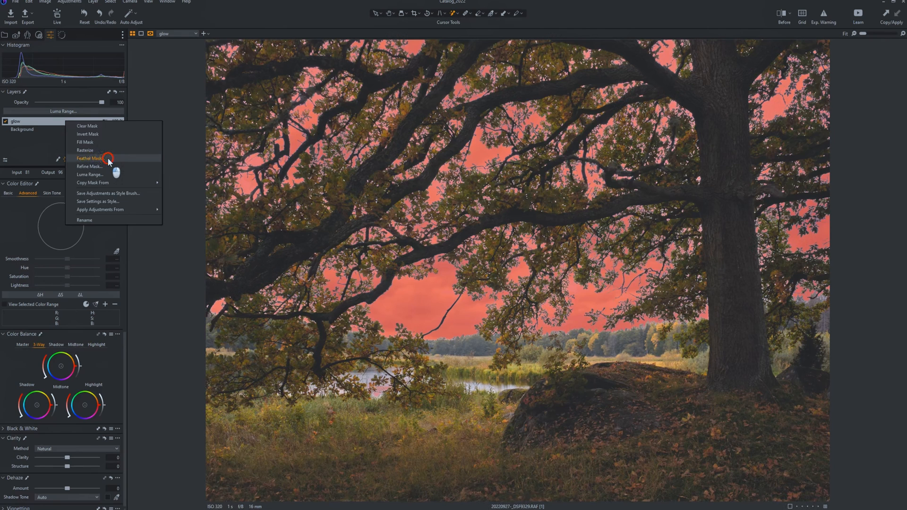
Feather the glow layer's sky mask with a radius of about 15.4.
{"action": "left_click", "coordinate": [90, 159]}
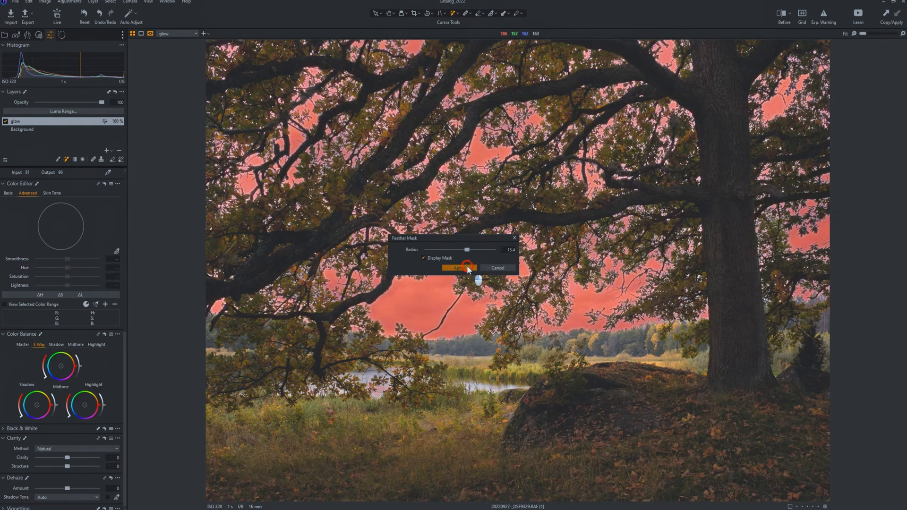
{"action": "left_click", "coordinate": [457, 267]}
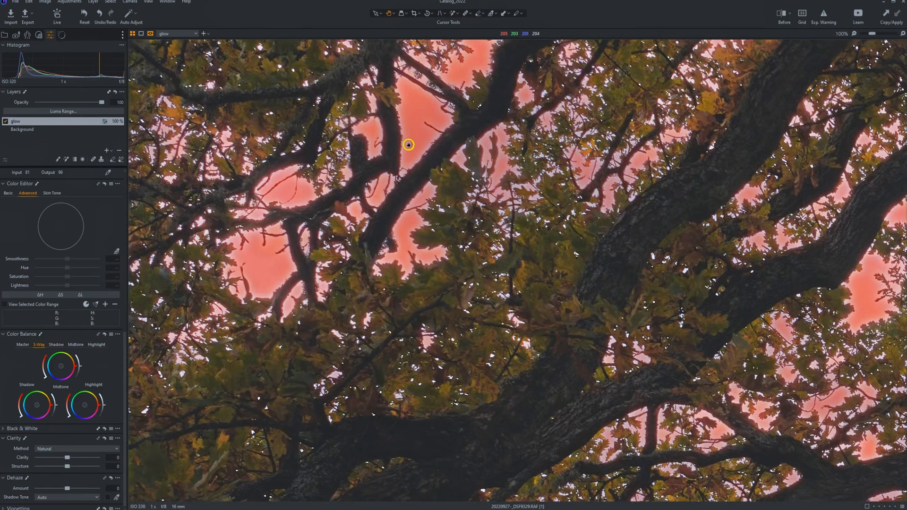
{"action": "mouse_move", "coordinate": [428, 99]}
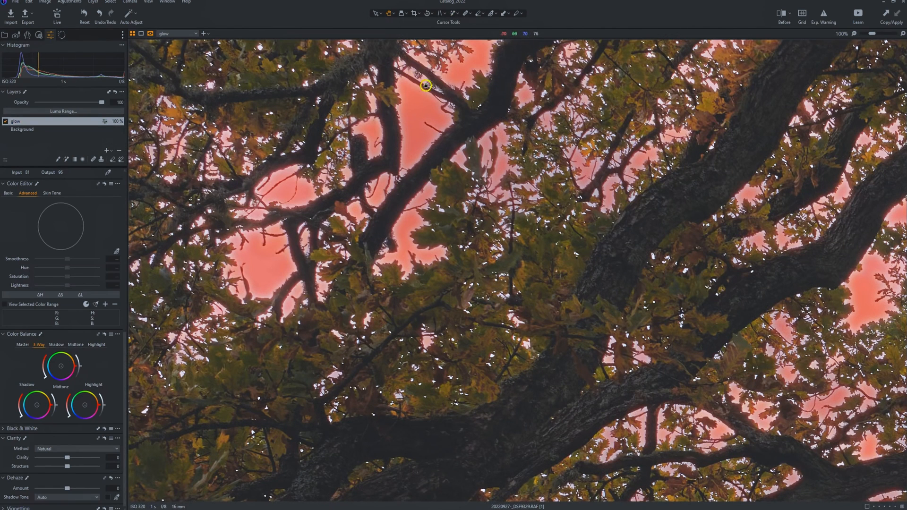
{"action": "mouse_move", "coordinate": [381, 114]}
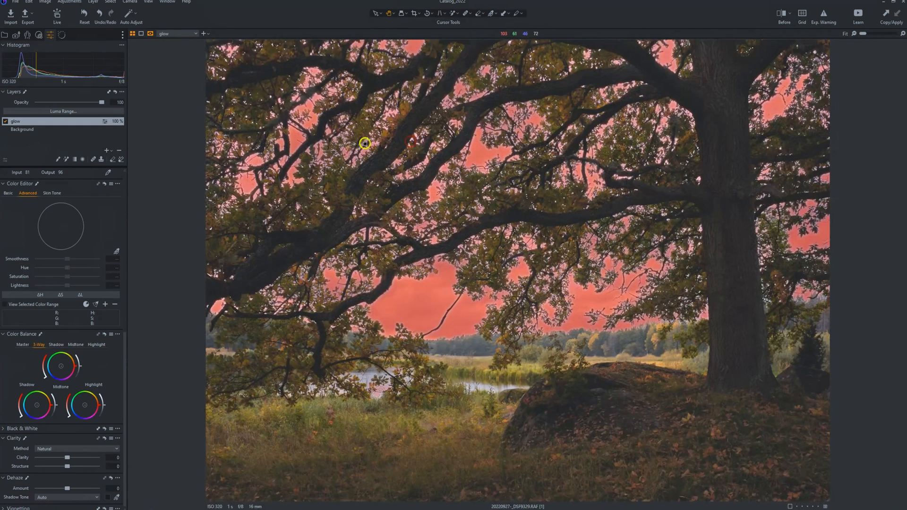
{"action": "mouse_move", "coordinate": [321, 136]}
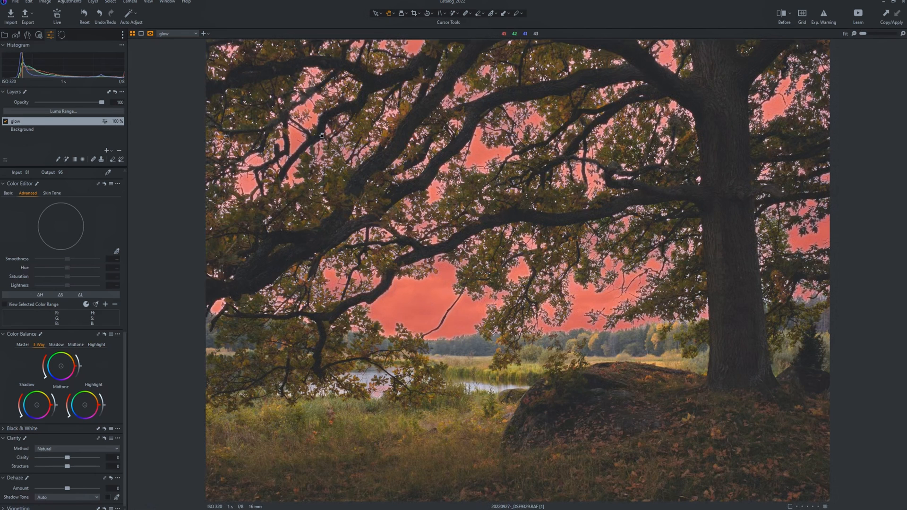
{"action": "left_click", "coordinate": [304, 151]}
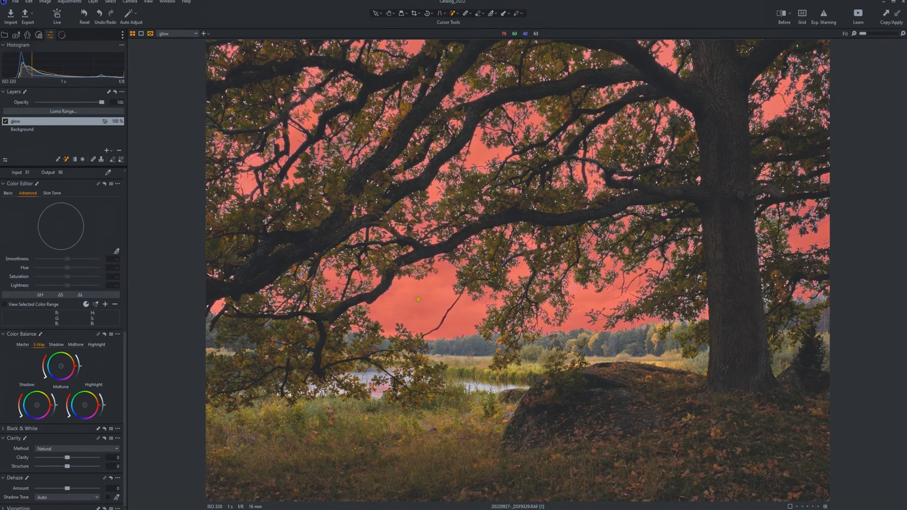
{"action": "mouse_move", "coordinate": [294, 298]}
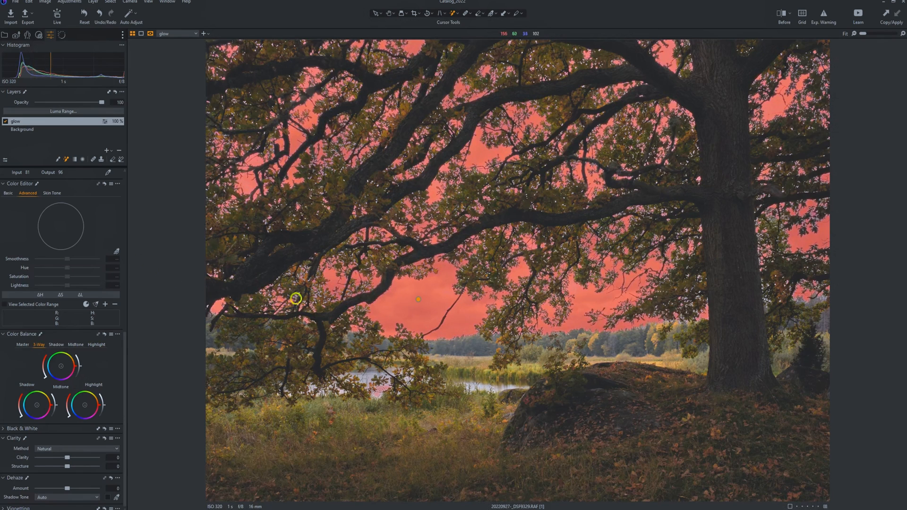
{"action": "mouse_move", "coordinate": [244, 259]}
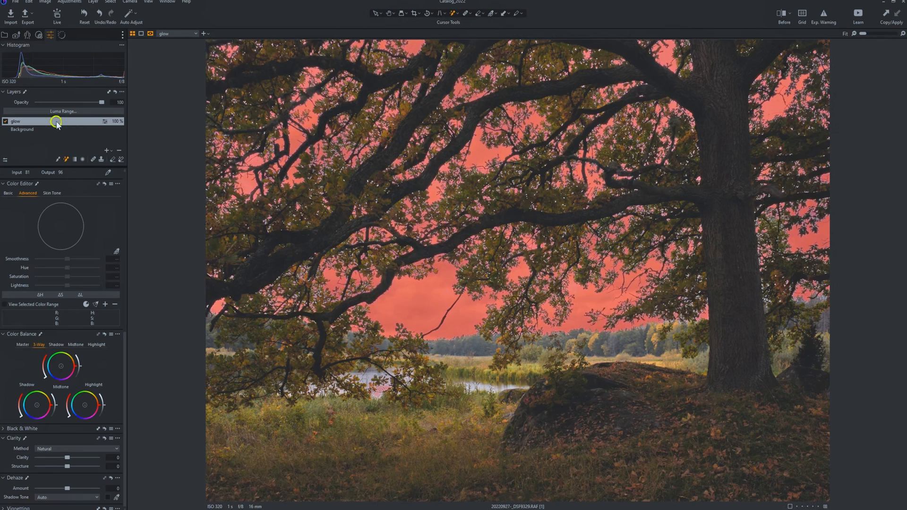
Apply a second, wider feather to the glow layer's sky mask.
{"action": "right_click", "coordinate": [55, 122]}
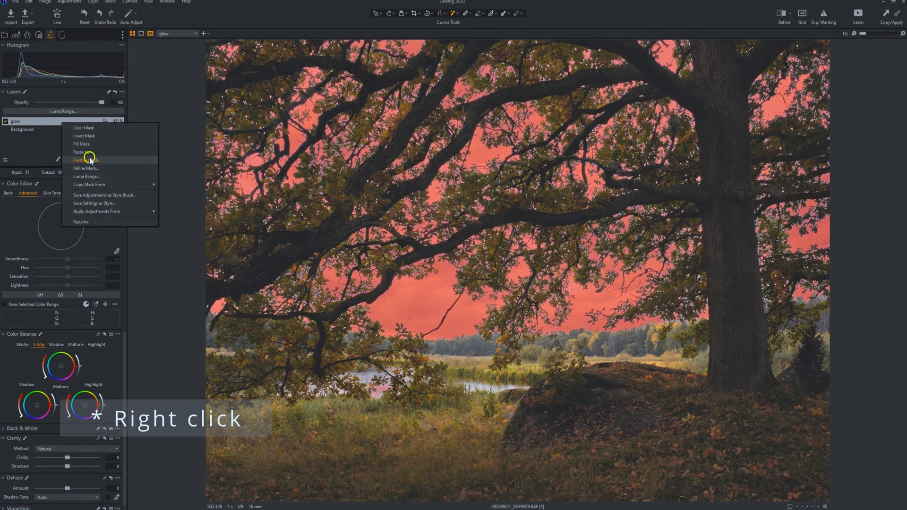
{"action": "left_click", "coordinate": [86, 160]}
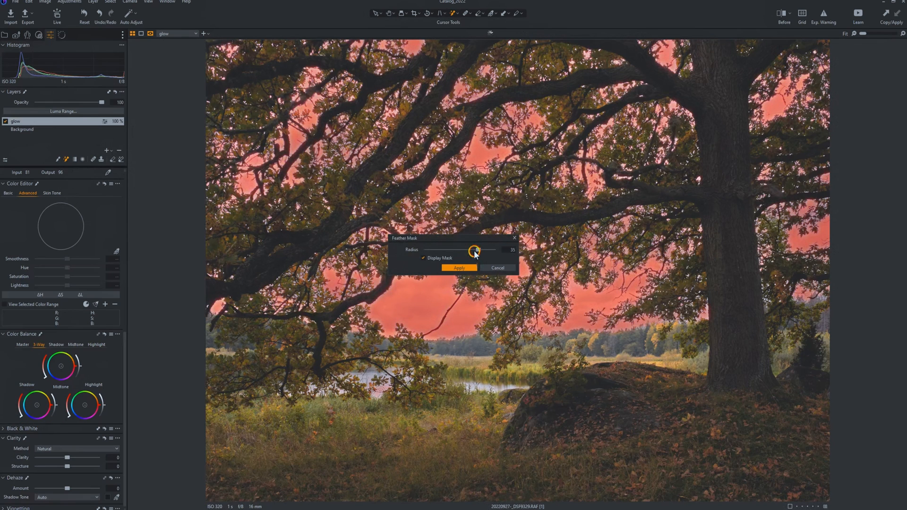
{"action": "left_click", "coordinate": [459, 268]}
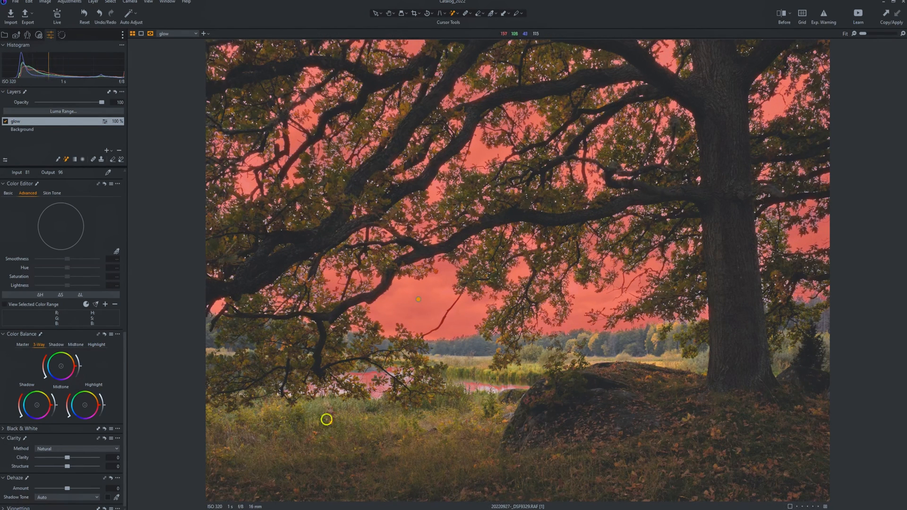
{"action": "mouse_move", "coordinate": [293, 398]}
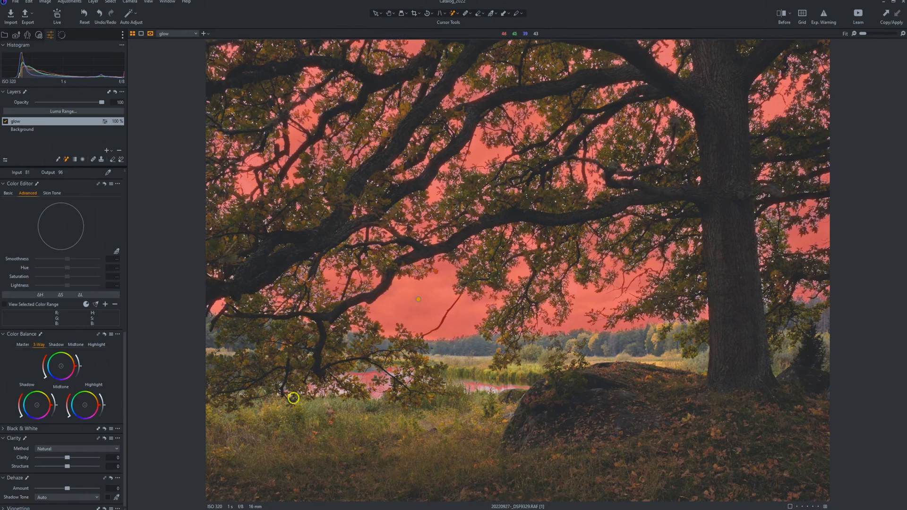
{"action": "mouse_move", "coordinate": [388, 389]}
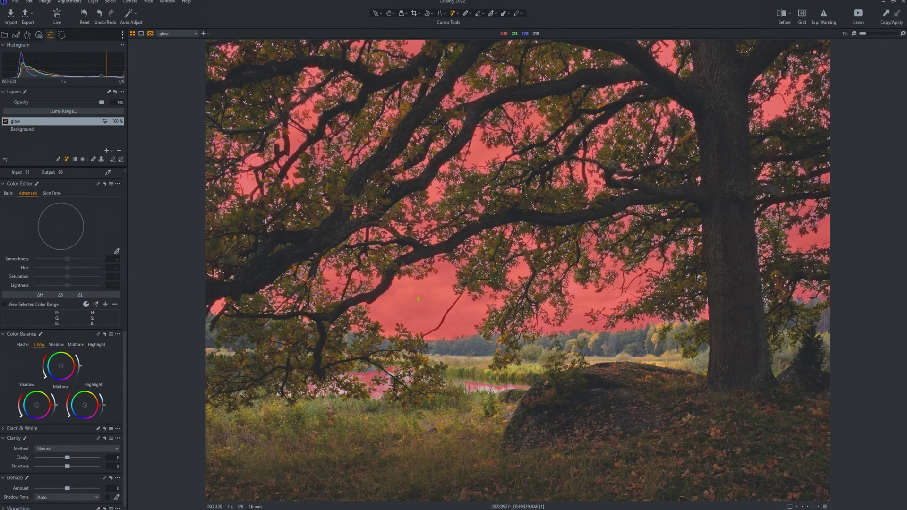
{"action": "mouse_move", "coordinate": [310, 243]}
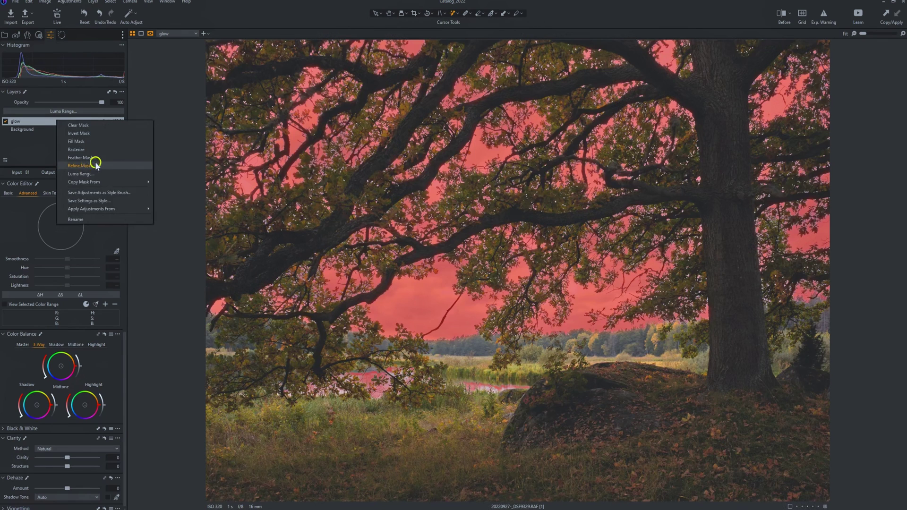
{"action": "mouse_move", "coordinate": [79, 158]}
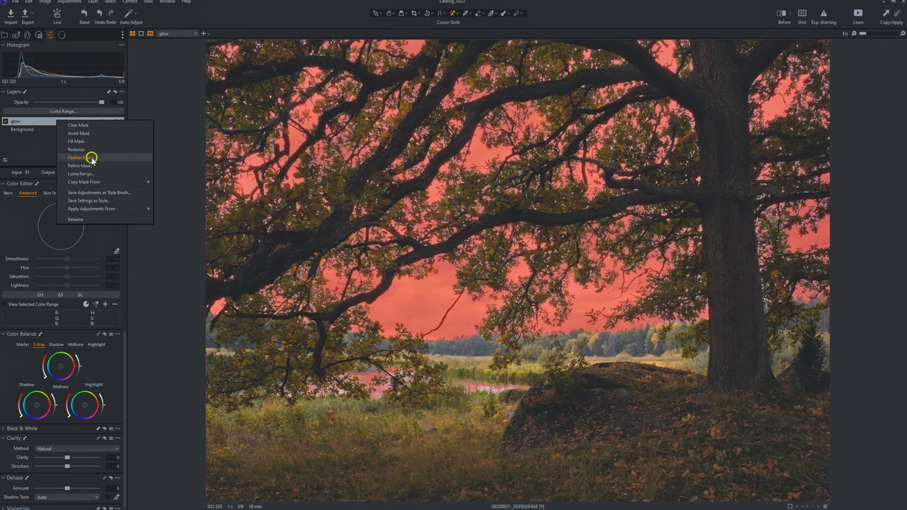
Apply a third, much wider feather to the glow layer's sky mask.
{"action": "left_click", "coordinate": [82, 158]}
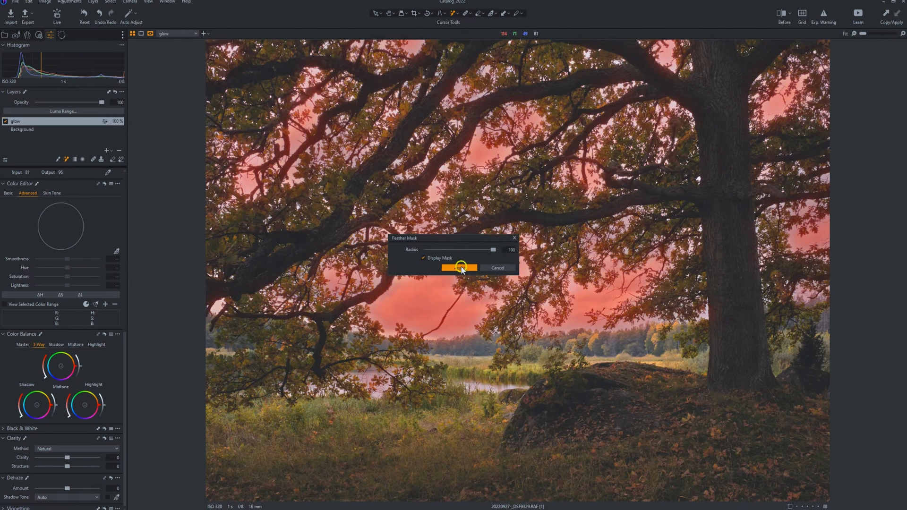
{"action": "left_click", "coordinate": [459, 267]}
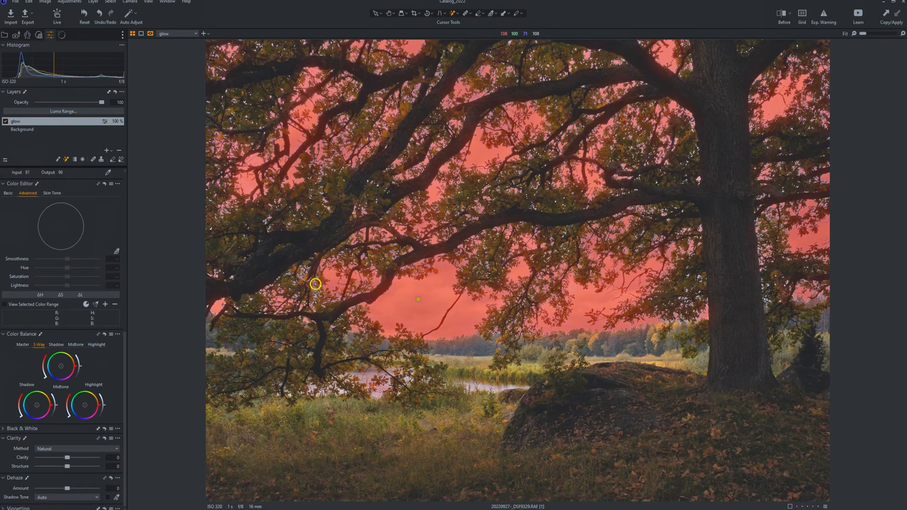
{"action": "mouse_move", "coordinate": [311, 303]}
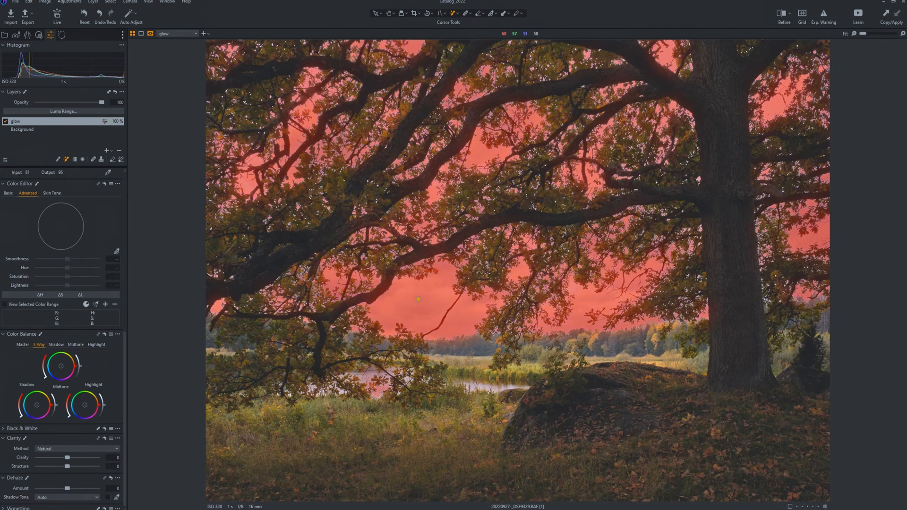
{"action": "mouse_move", "coordinate": [390, 89]}
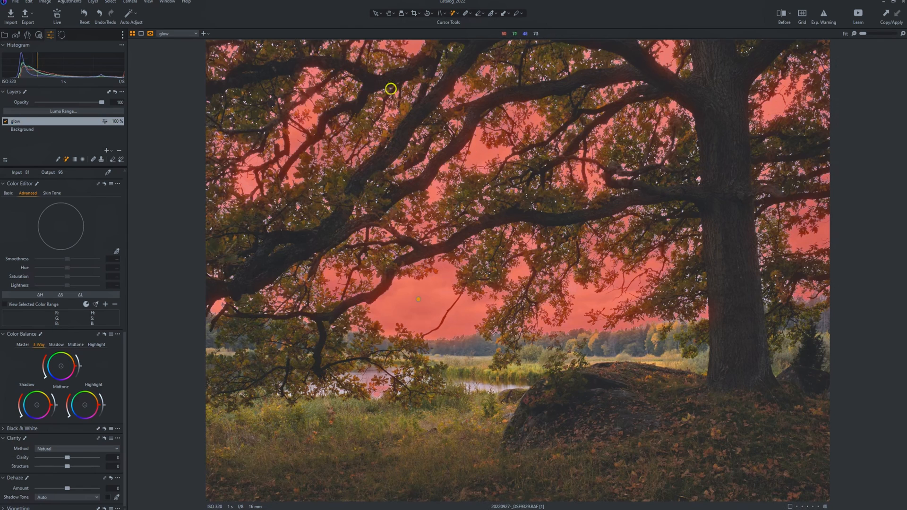
{"action": "mouse_move", "coordinate": [378, 151]}
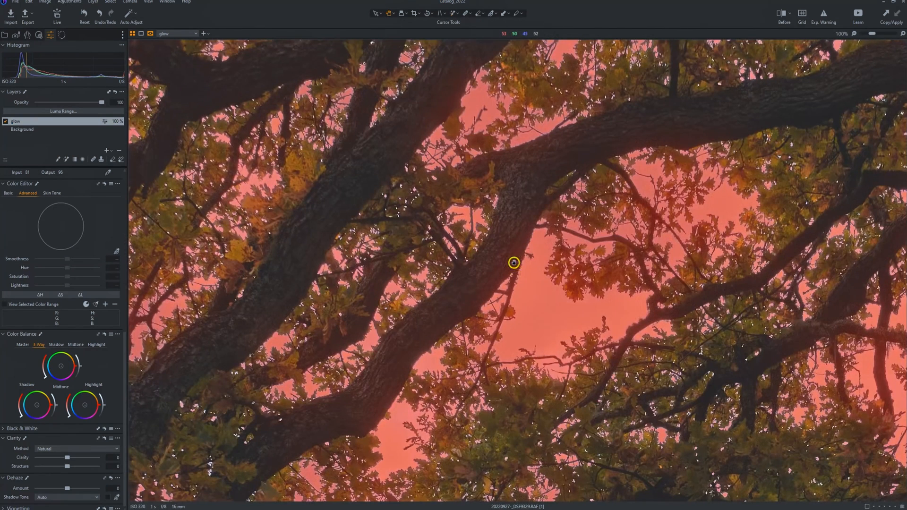
{"action": "mouse_move", "coordinate": [522, 268]}
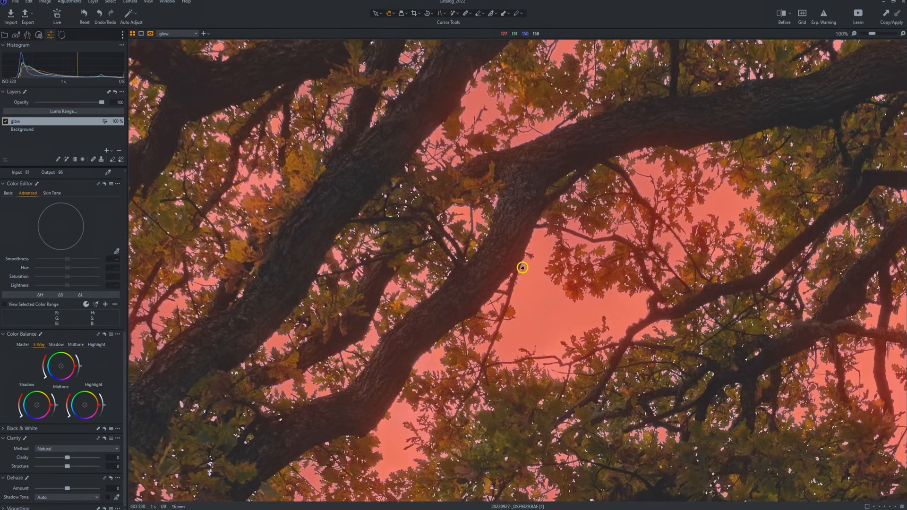
{"action": "mouse_move", "coordinate": [498, 252]}
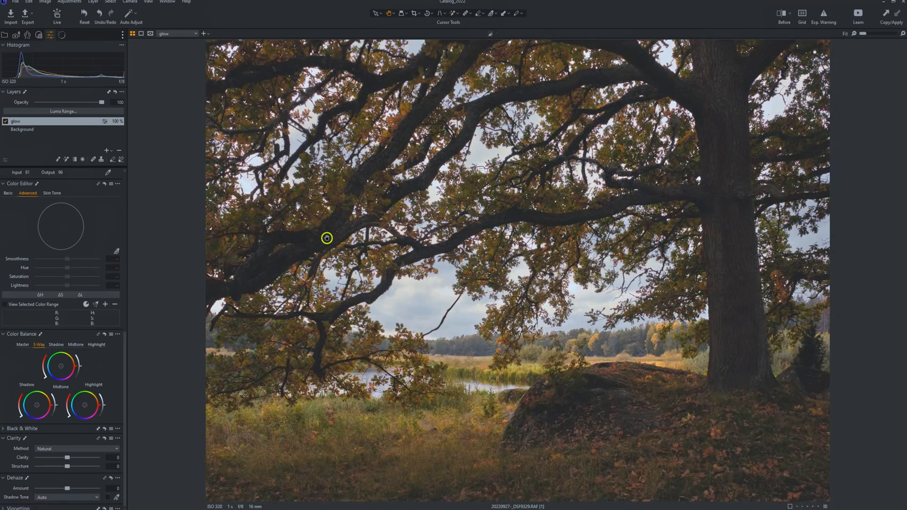
{"action": "mouse_move", "coordinate": [126, 189]}
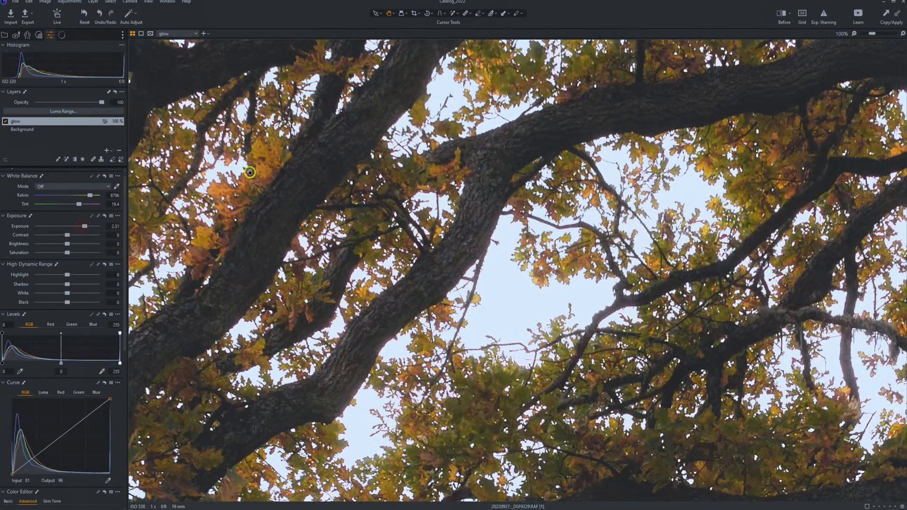
View the whole photo and toggle the glow layer off and on to compare.
{"action": "left_click_drag", "start_coordinate": [249, 172], "coordinate": [326, 218]}
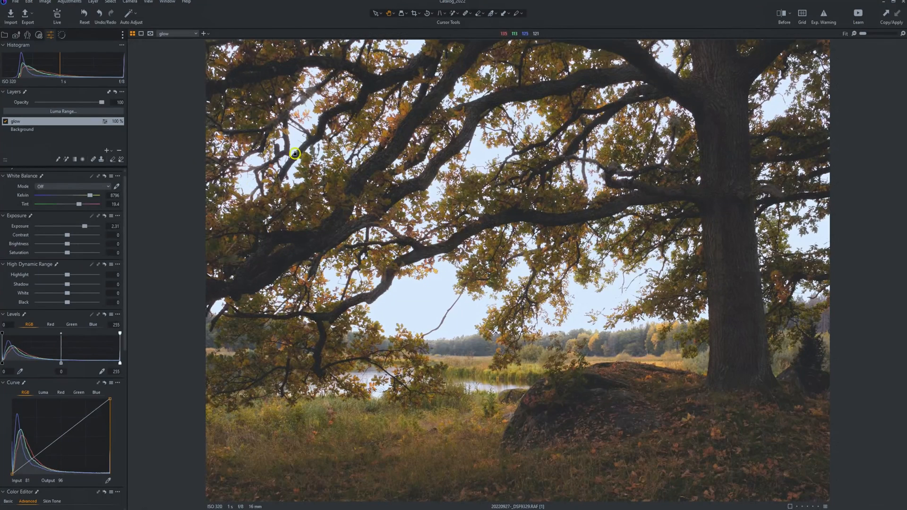
{"action": "left_click", "coordinate": [6, 122]}
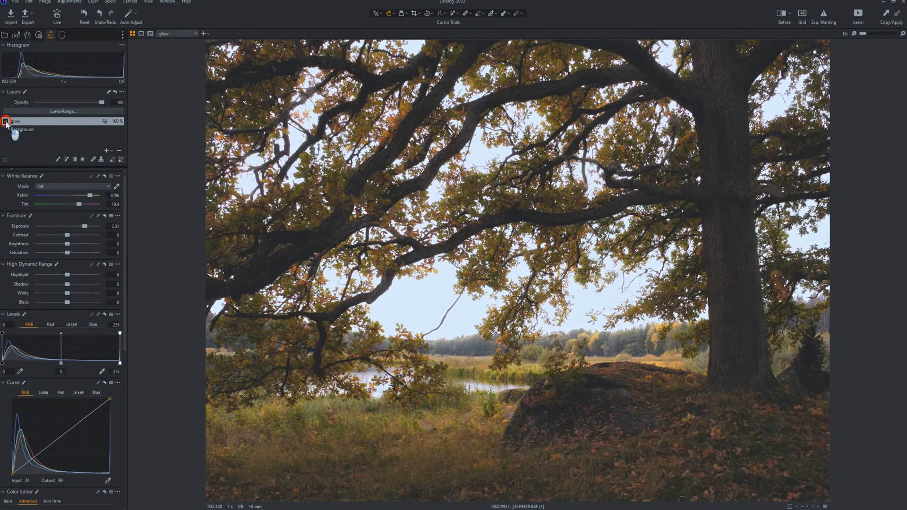
{"action": "left_click", "coordinate": [5, 121]}
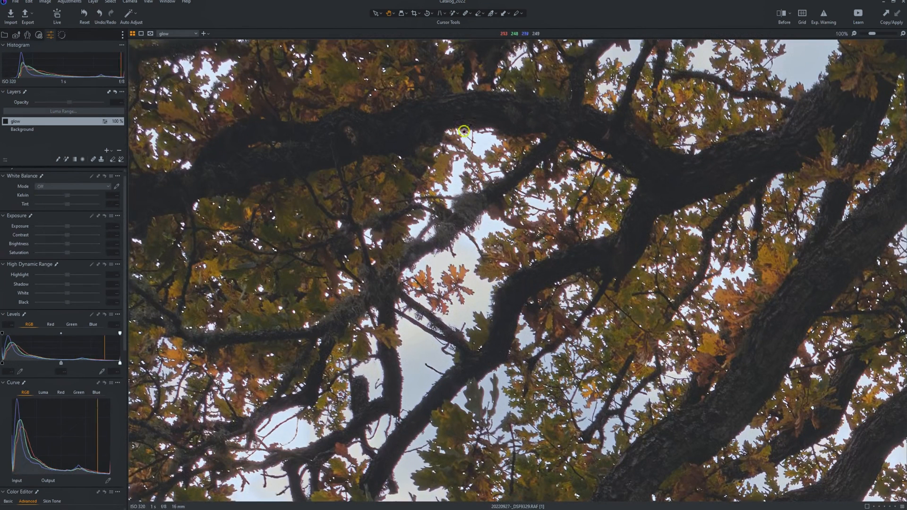
{"action": "mouse_move", "coordinate": [612, 59]}
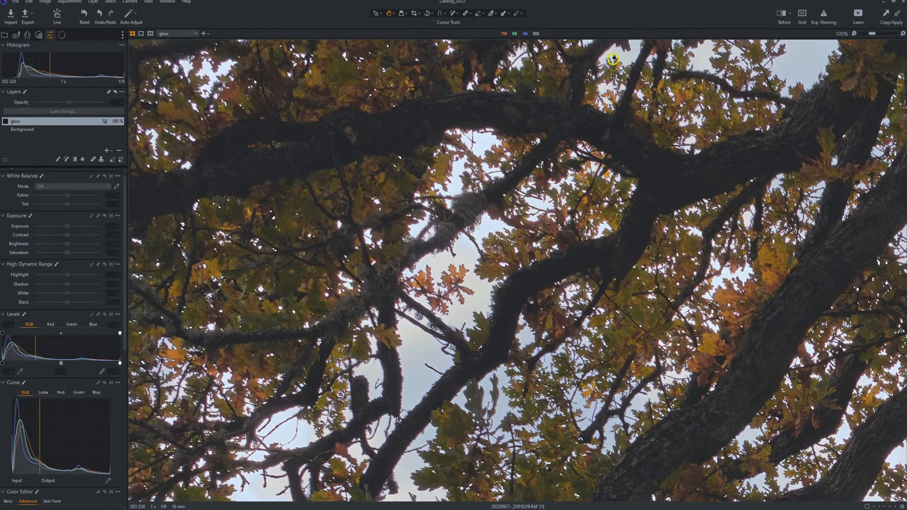
{"action": "mouse_move", "coordinate": [609, 59]}
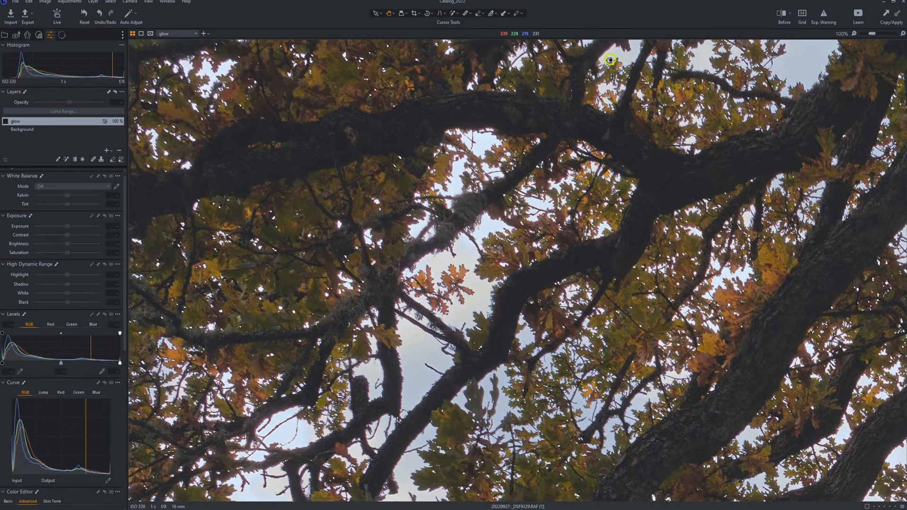
{"action": "mouse_move", "coordinate": [387, 253]}
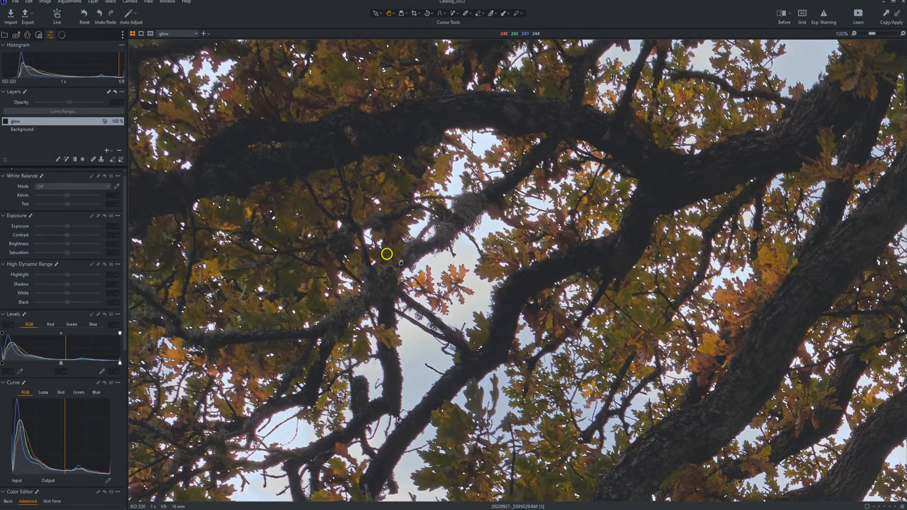
{"action": "mouse_move", "coordinate": [434, 211]}
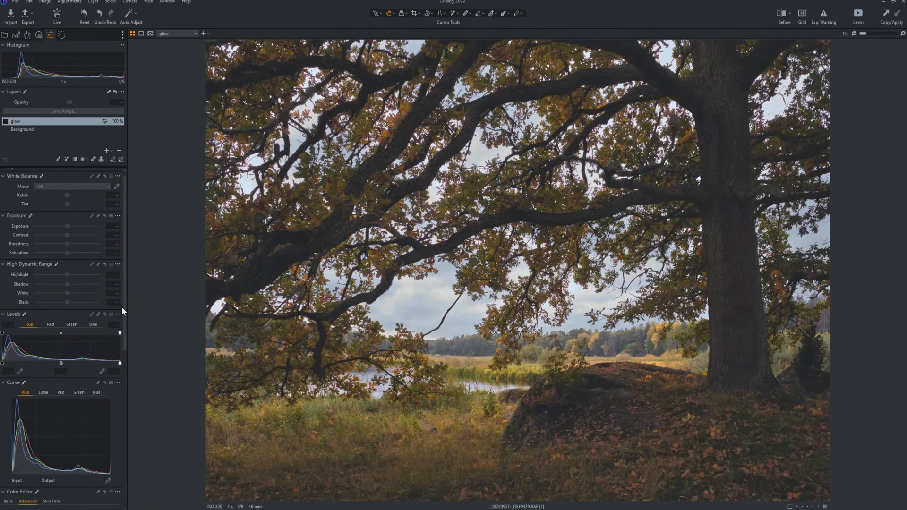
{"action": "mouse_move", "coordinate": [2, 137]}
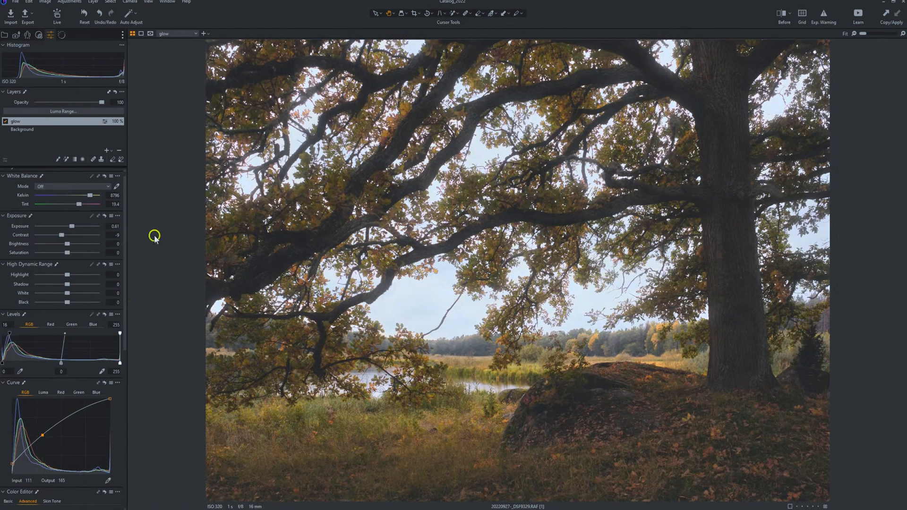
{"action": "left_click", "coordinate": [7, 121]}
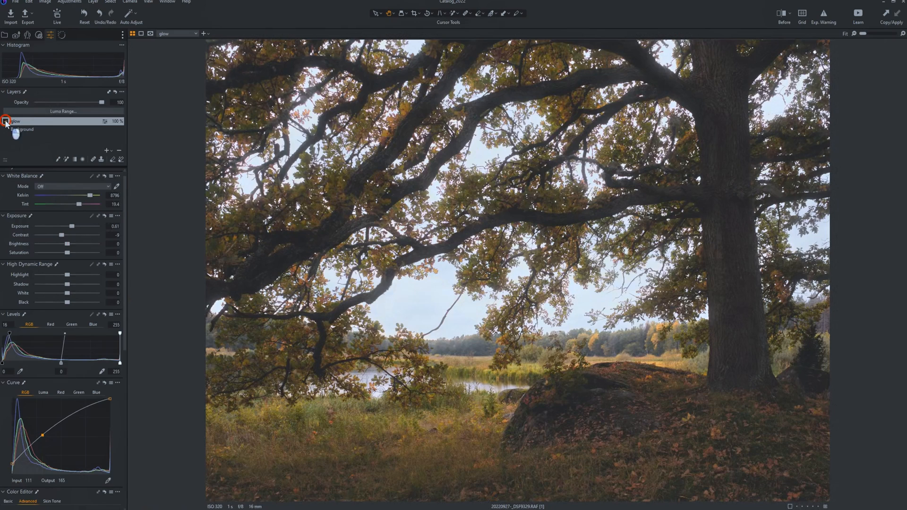
{"action": "left_click", "coordinate": [6, 122]}
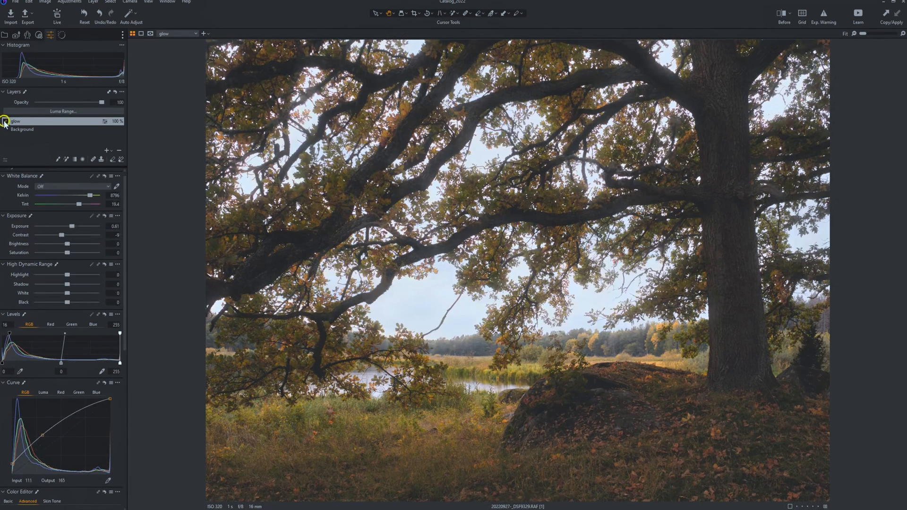
{"action": "left_click", "coordinate": [4, 122]}
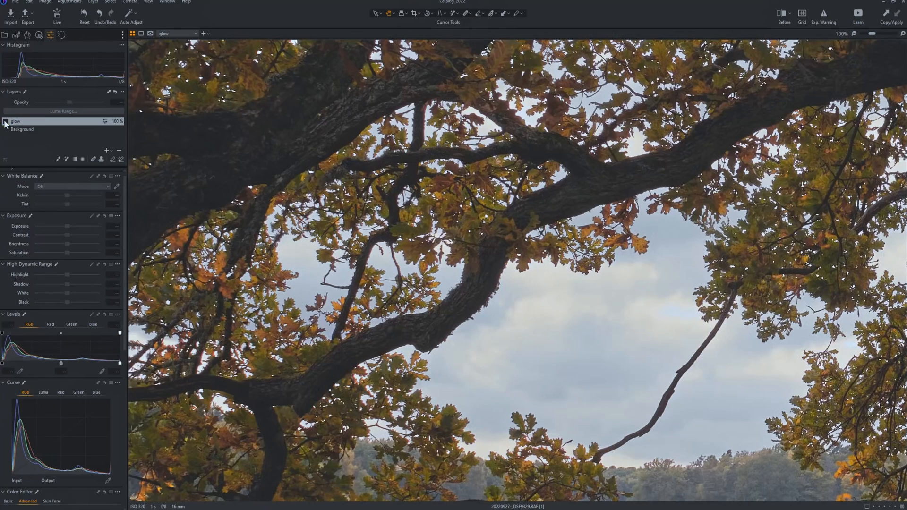
{"action": "left_click", "coordinate": [6, 122]}
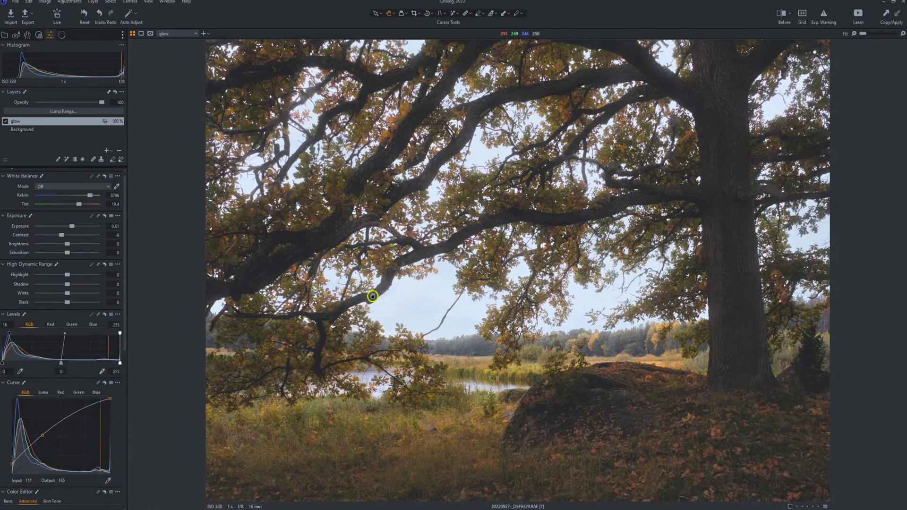
{"action": "mouse_move", "coordinate": [319, 278]}
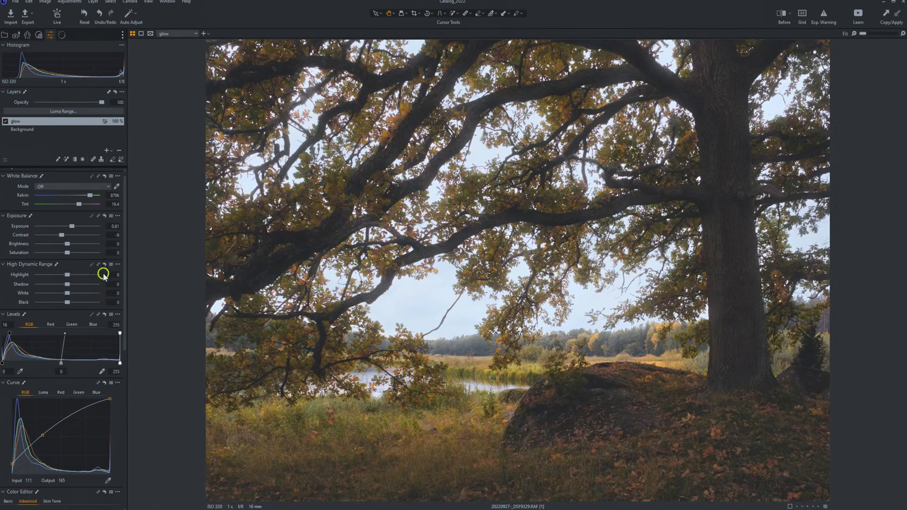
Push the glow layer's Kelvin slider much warmer.
{"action": "left_click_drag", "start_coordinate": [84, 195], "coordinate": [86, 194]}
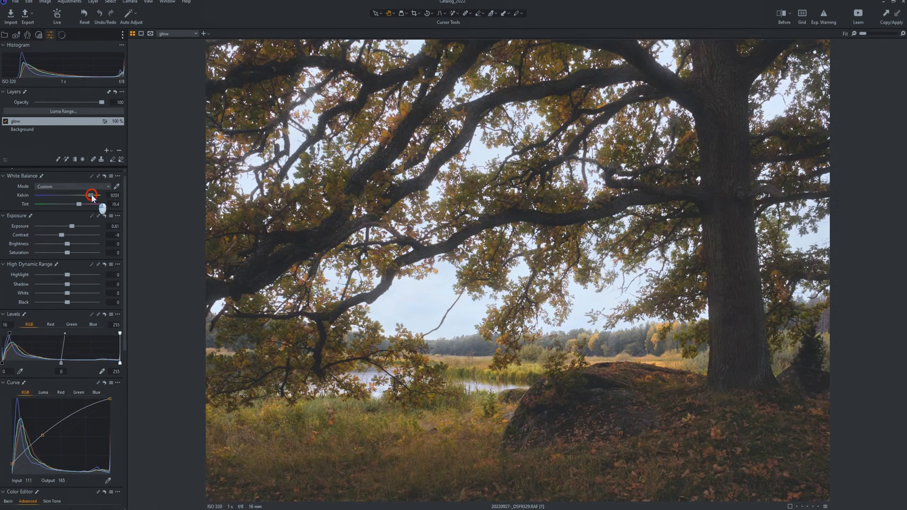
{"action": "left_click_drag", "start_coordinate": [86, 194], "coordinate": [98, 194]}
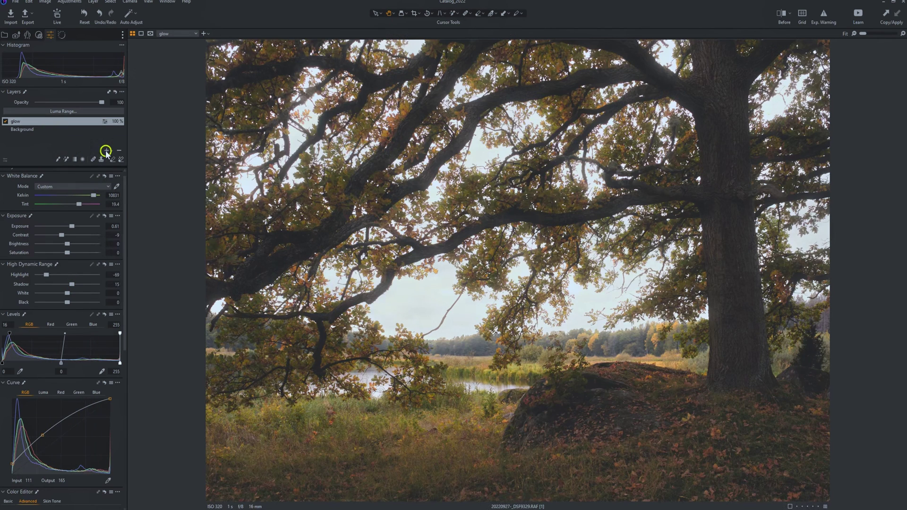
Add a new sky-masked adjustment layer above the glow layer and hide its red overlay.
{"action": "left_click", "coordinate": [107, 150]}
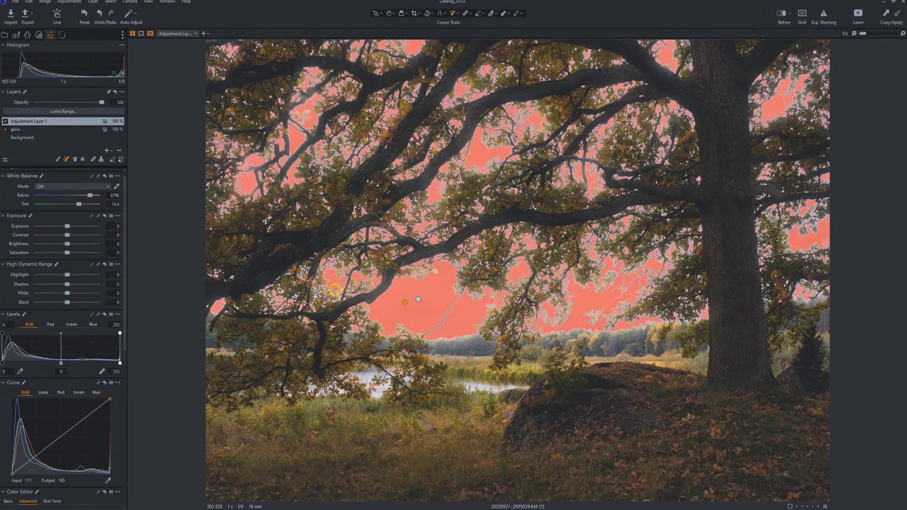
{"action": "mouse_move", "coordinate": [317, 291]}
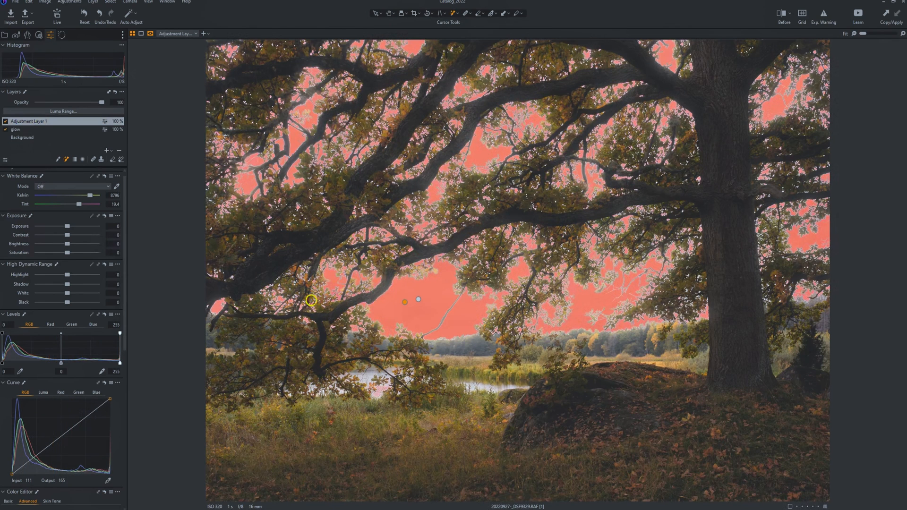
{"action": "left_click", "coordinate": [90, 169]}
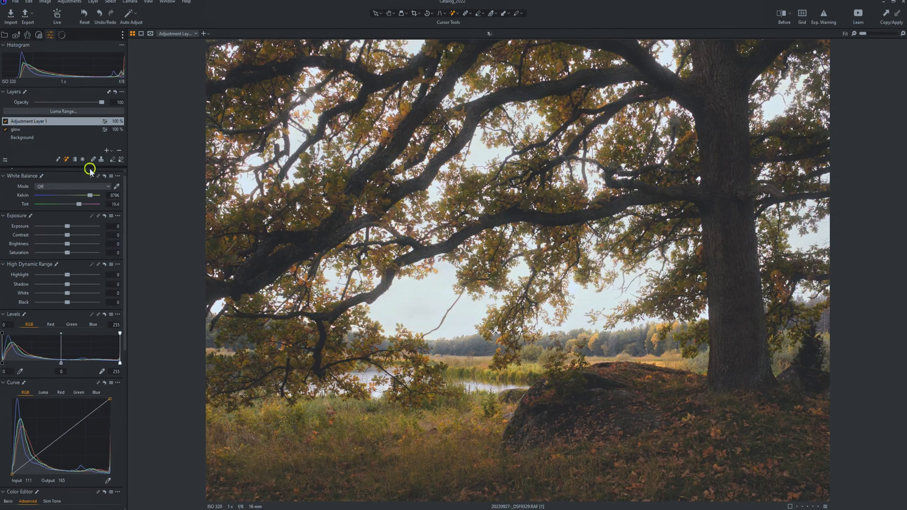
{"action": "mouse_move", "coordinate": [60, 227]}
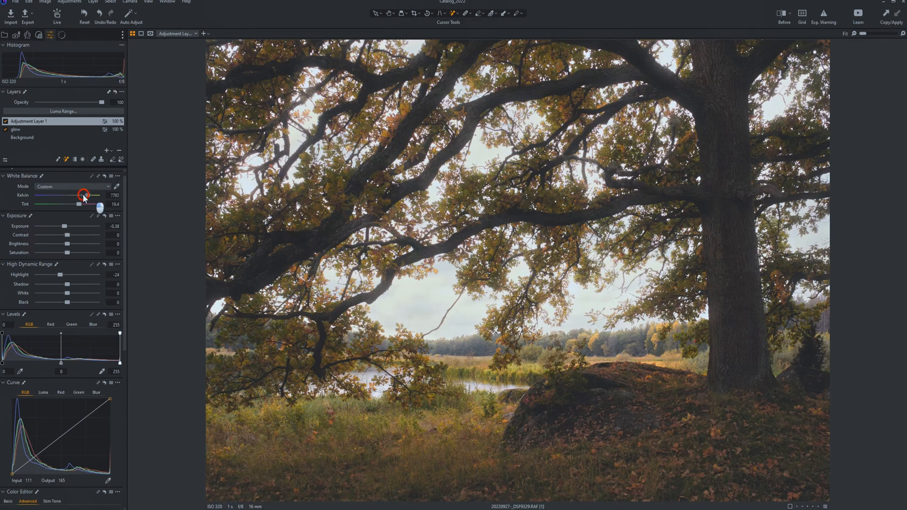
Nudge the Kelvin slider on Adjustment Layer 1, then toggle the layer to compare the result.
{"action": "left_click_drag", "start_coordinate": [86, 196], "coordinate": [79, 195]}
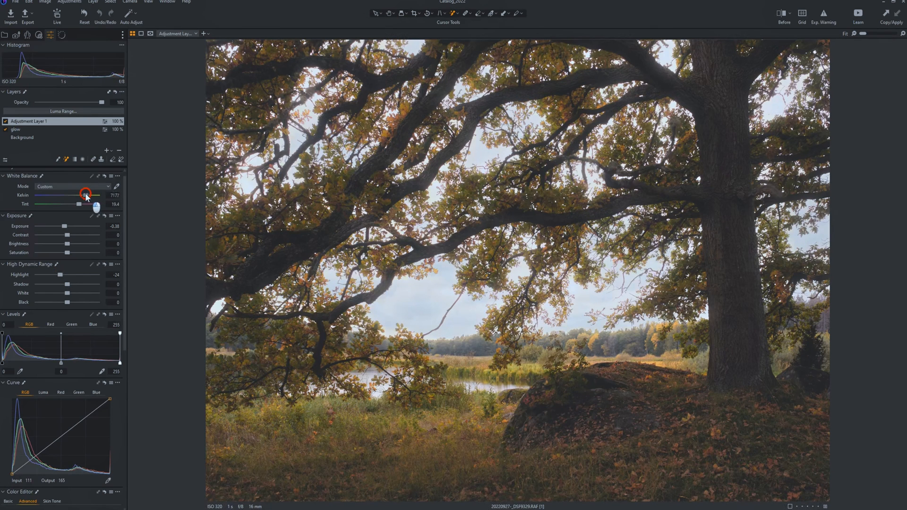
{"action": "left_click_drag", "start_coordinate": [83, 195], "coordinate": [87, 194]}
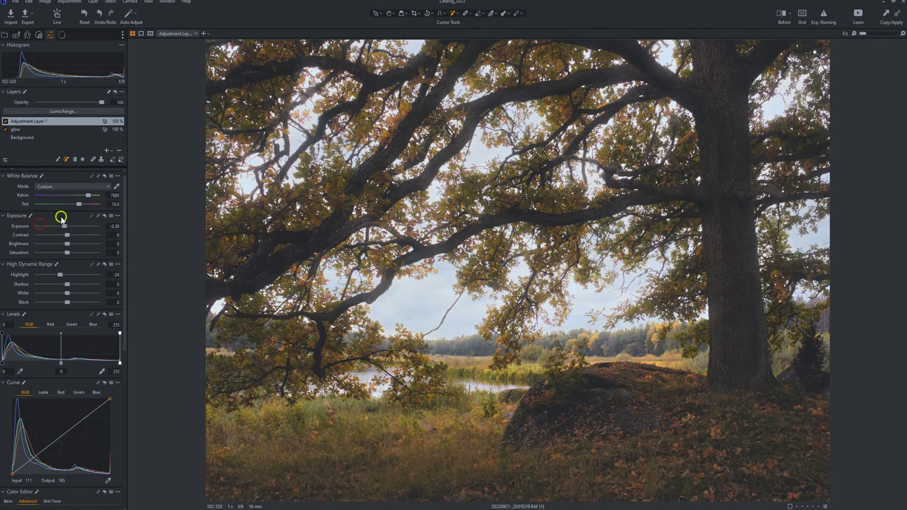
{"action": "mouse_move", "coordinate": [62, 220]}
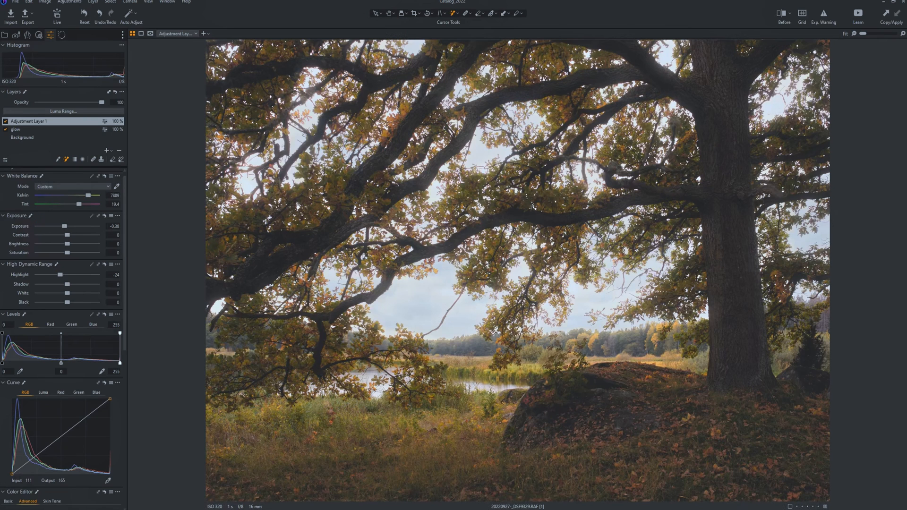
{"action": "left_click", "coordinate": [577, 263]}
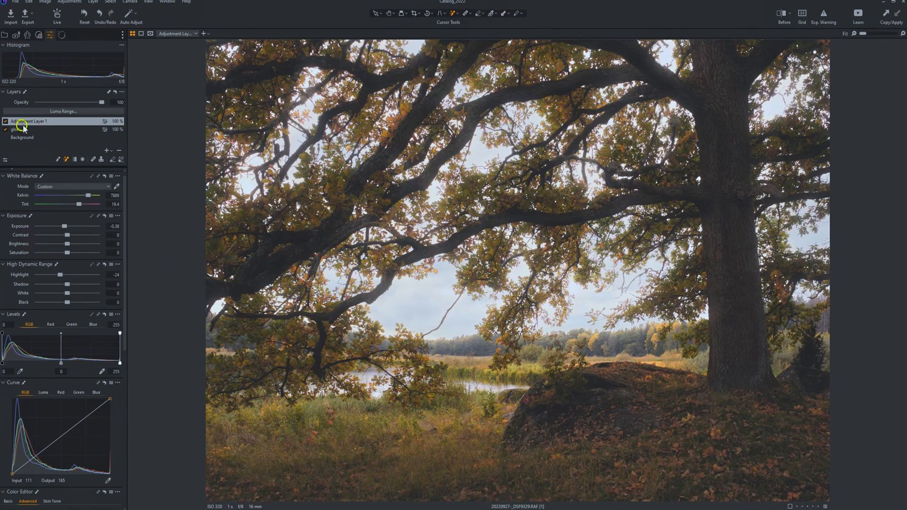
{"action": "left_click", "coordinate": [23, 129]}
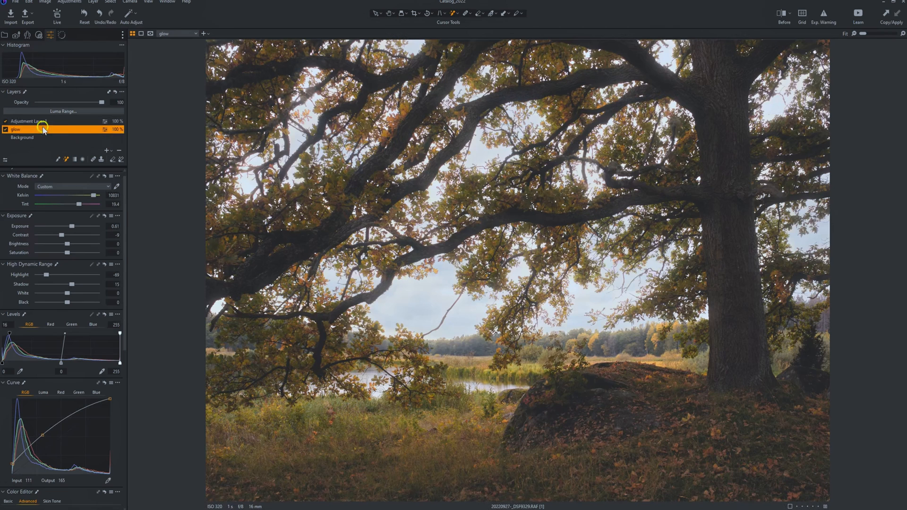
Refine the glow layer's sky mask via Refine Mask and apply the new radius.
{"action": "right_click", "coordinate": [32, 129]}
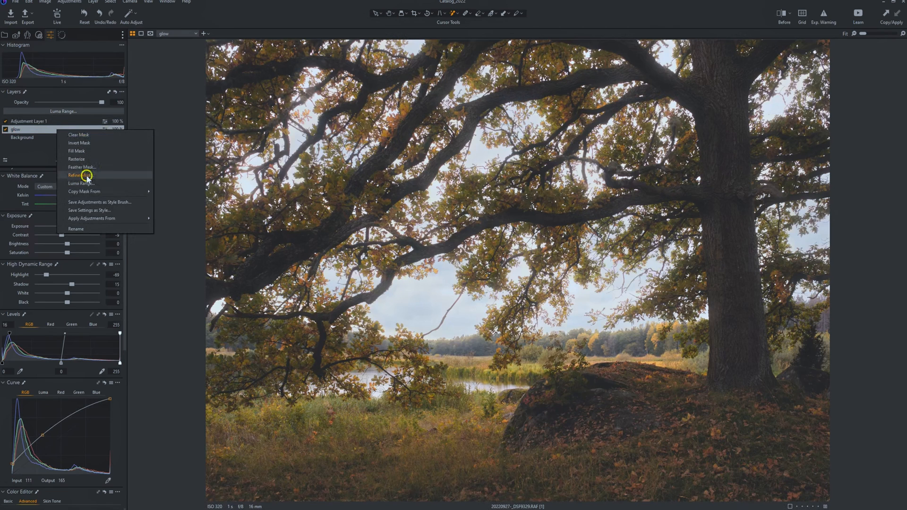
{"action": "left_click", "coordinate": [75, 176]}
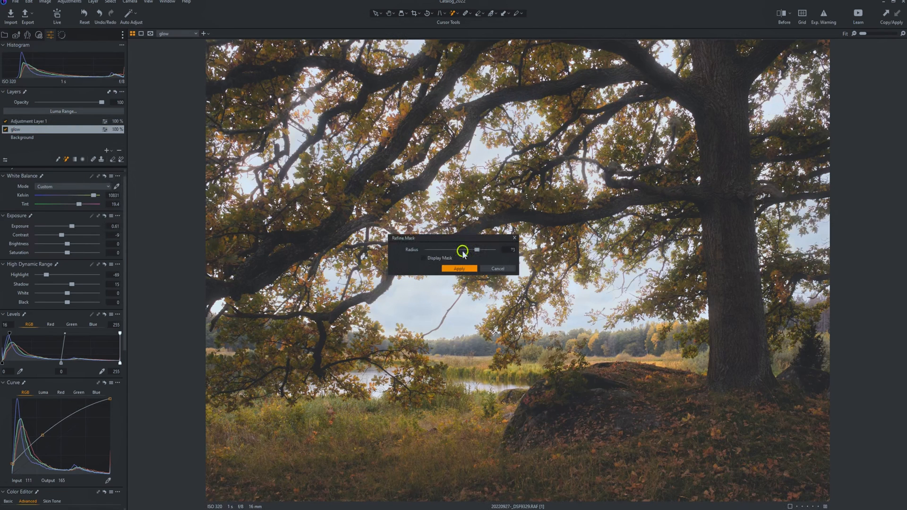
{"action": "left_click", "coordinate": [459, 268]}
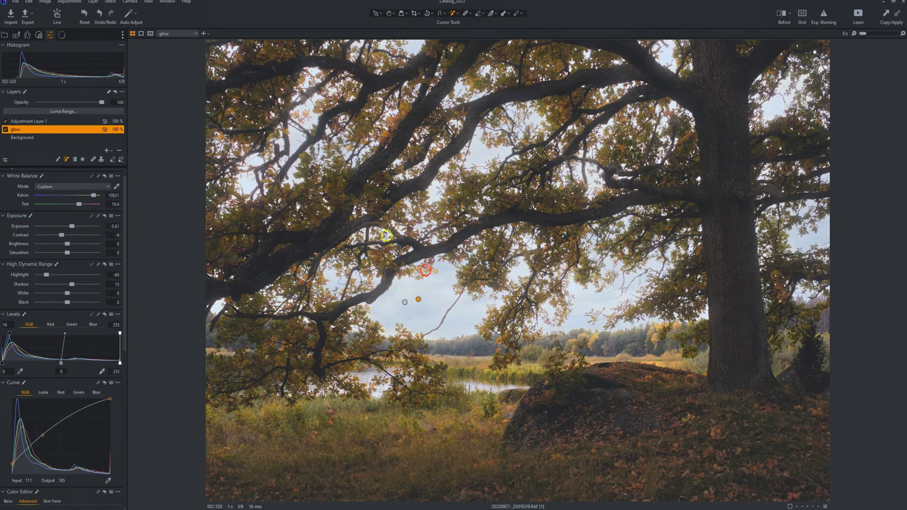
{"action": "mouse_move", "coordinate": [401, 193]}
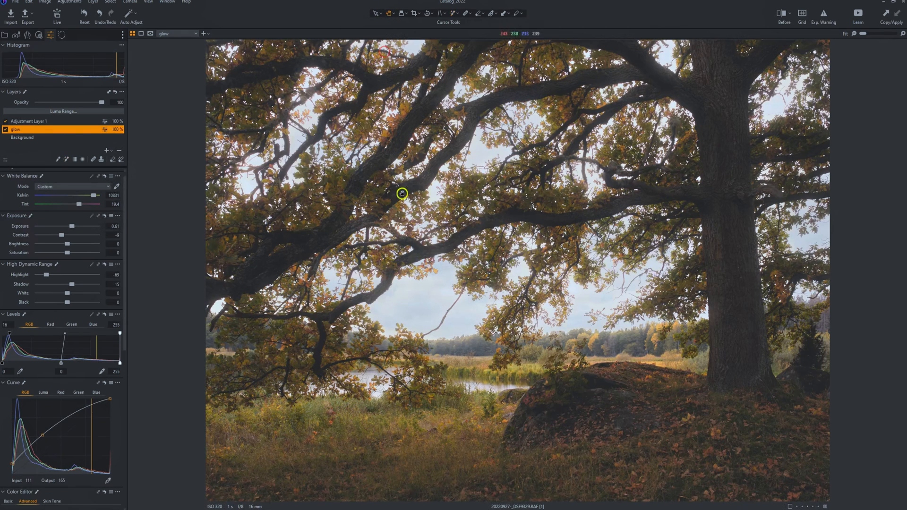